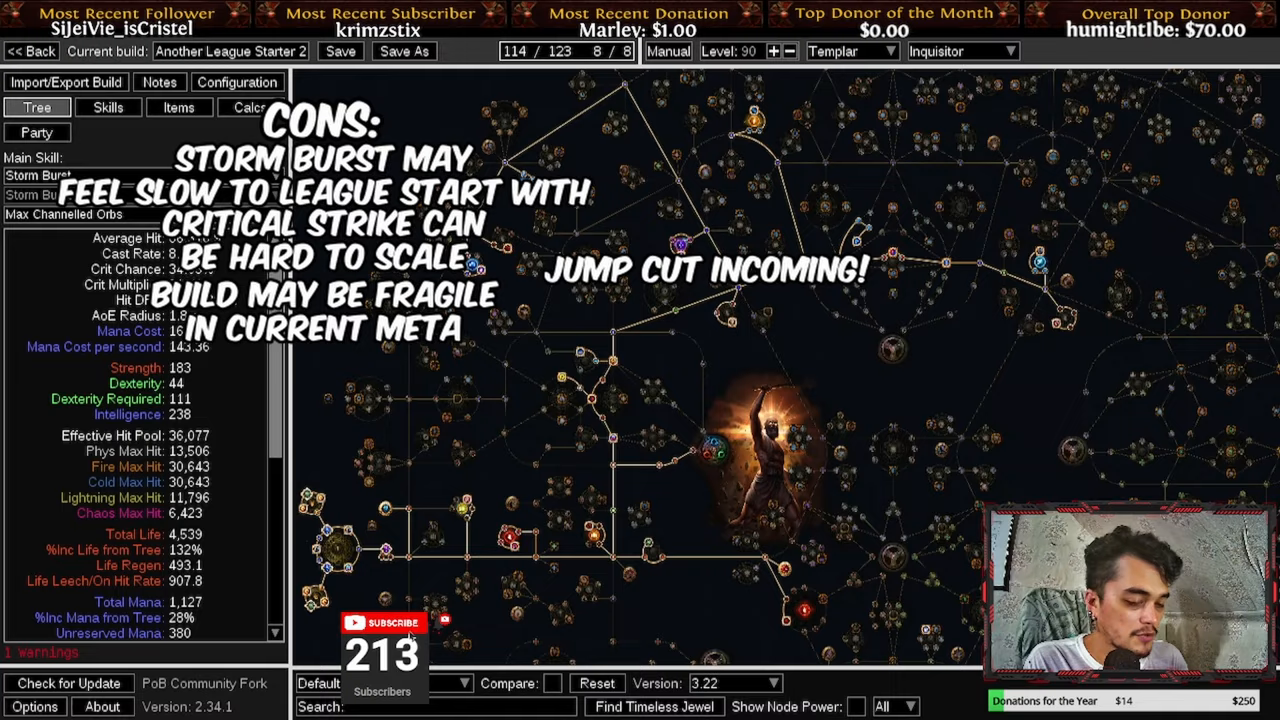
- Show the Chest group's Storm Burst six-link with Infused Channelling and Arcane Surge
{"action": "left_click", "coordinate": [108, 68]}
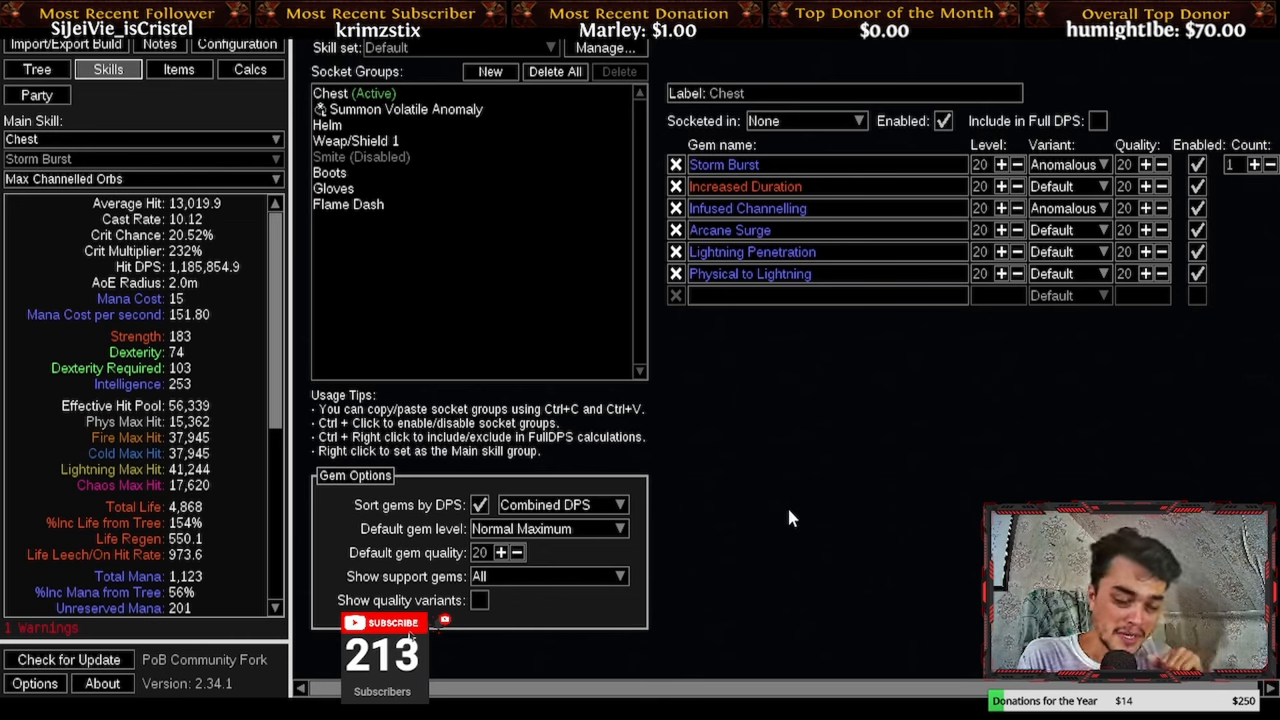
{"action": "mouse_move", "coordinate": [424, 276]}
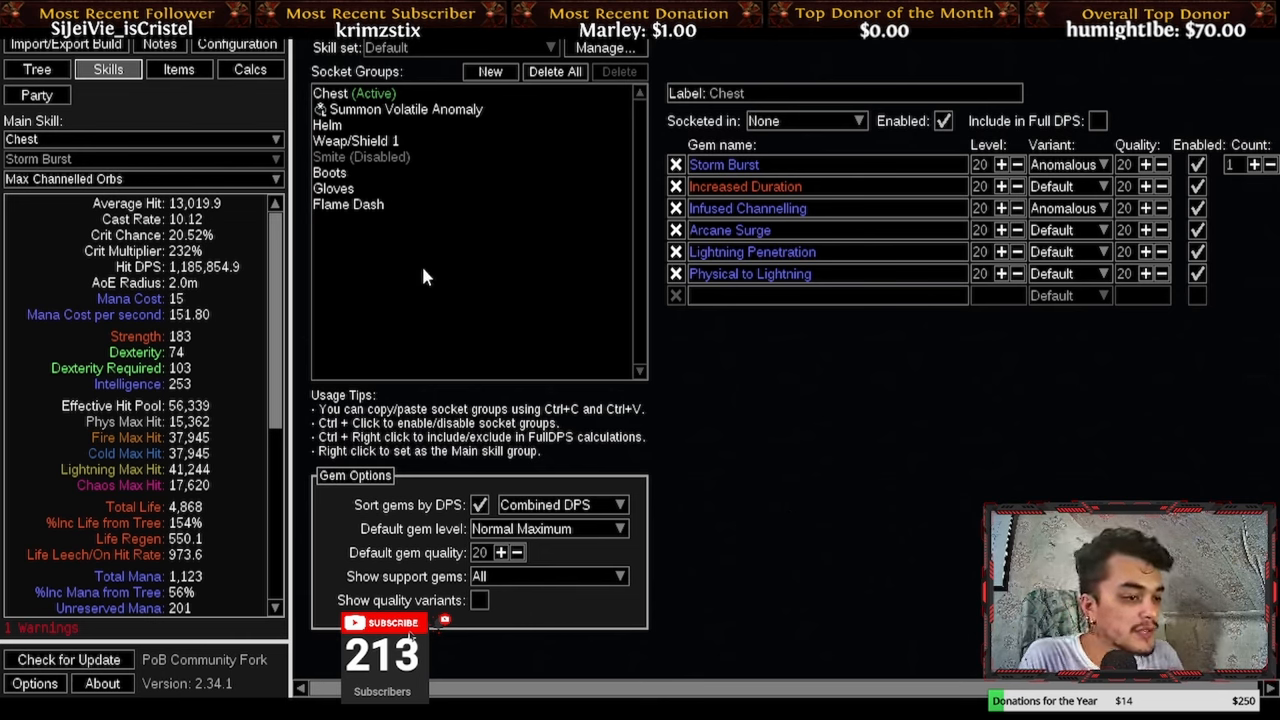
{"action": "mouse_move", "coordinate": [510, 244]}
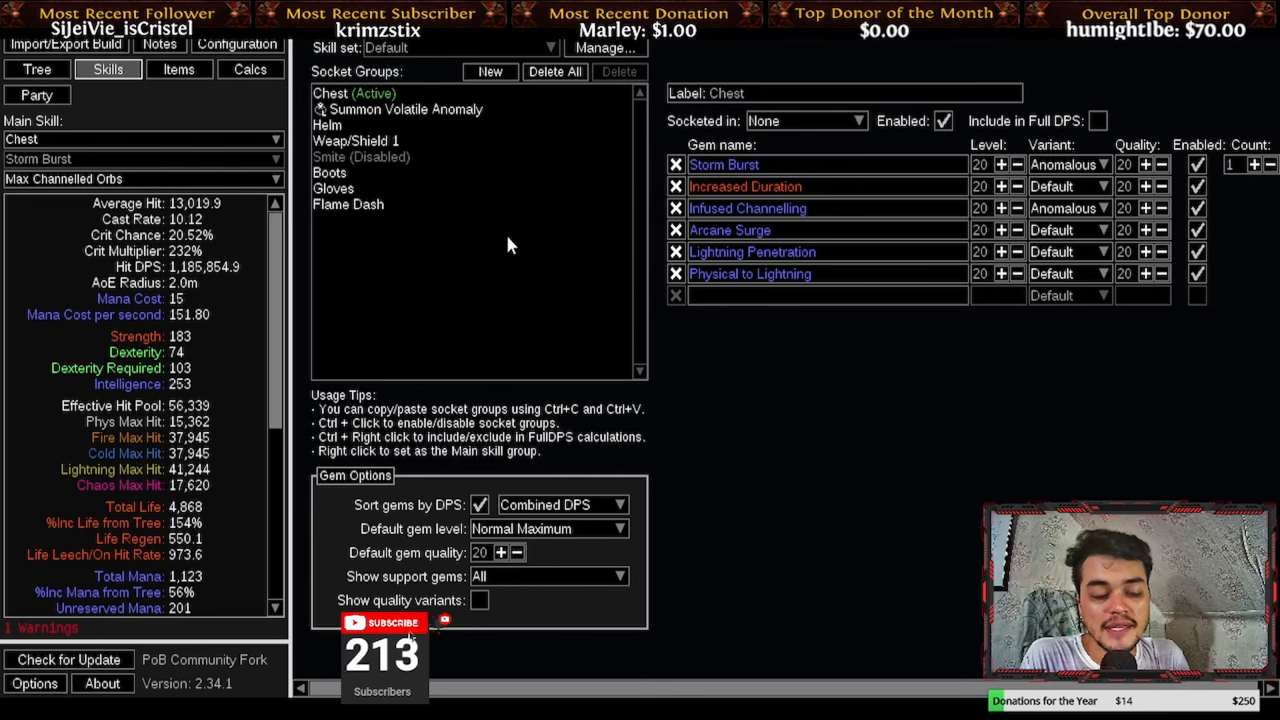
{"action": "mouse_move", "coordinate": [688, 144]}
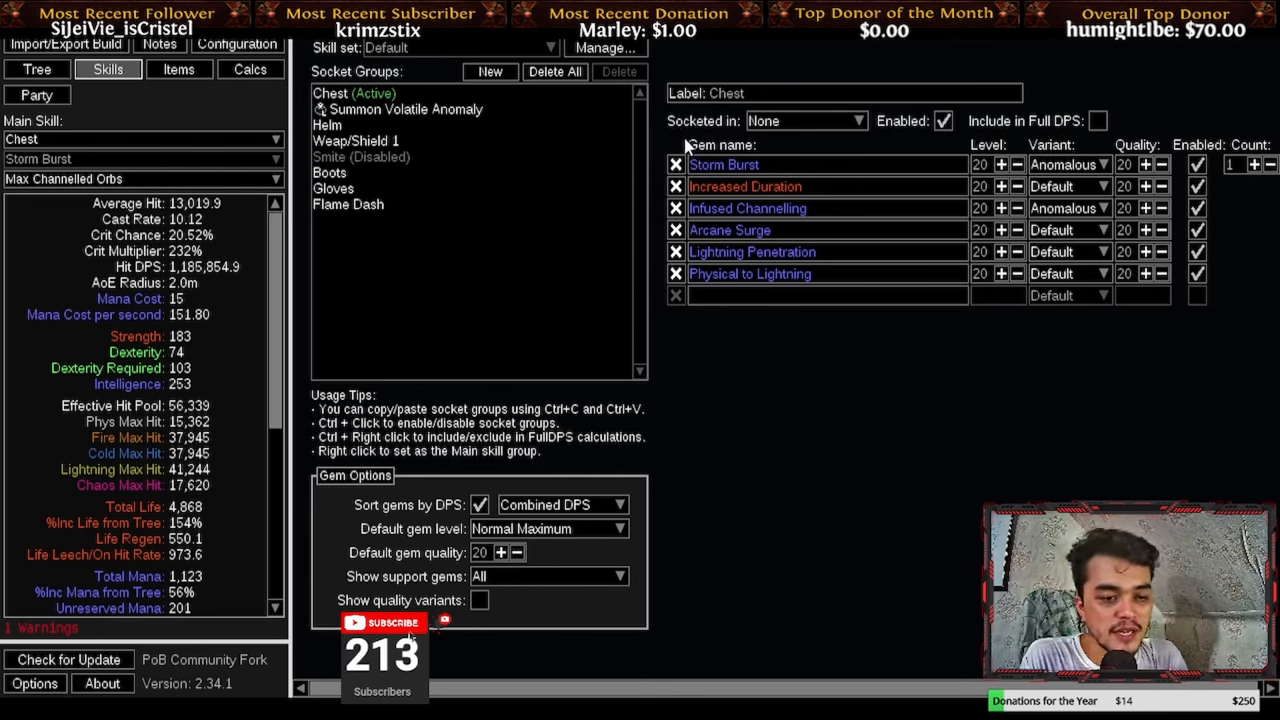
{"action": "mouse_move", "coordinate": [650, 164]}
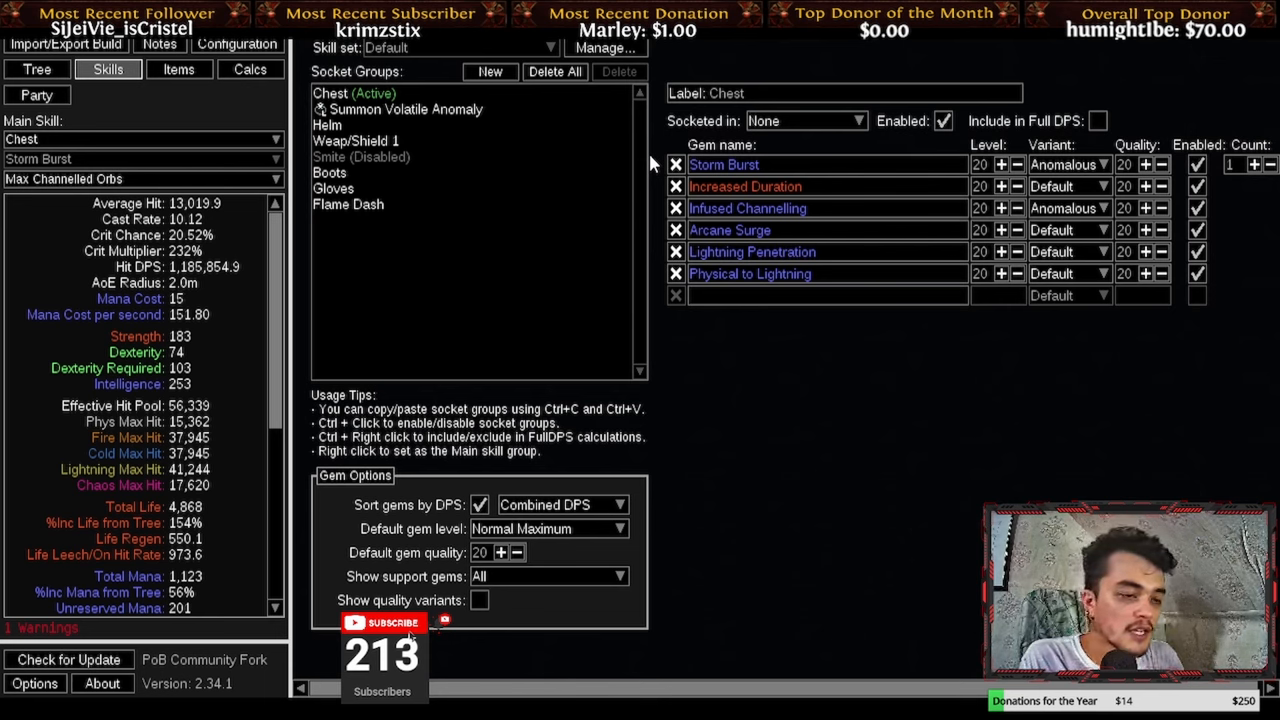
{"action": "mouse_move", "coordinate": [444, 276]}
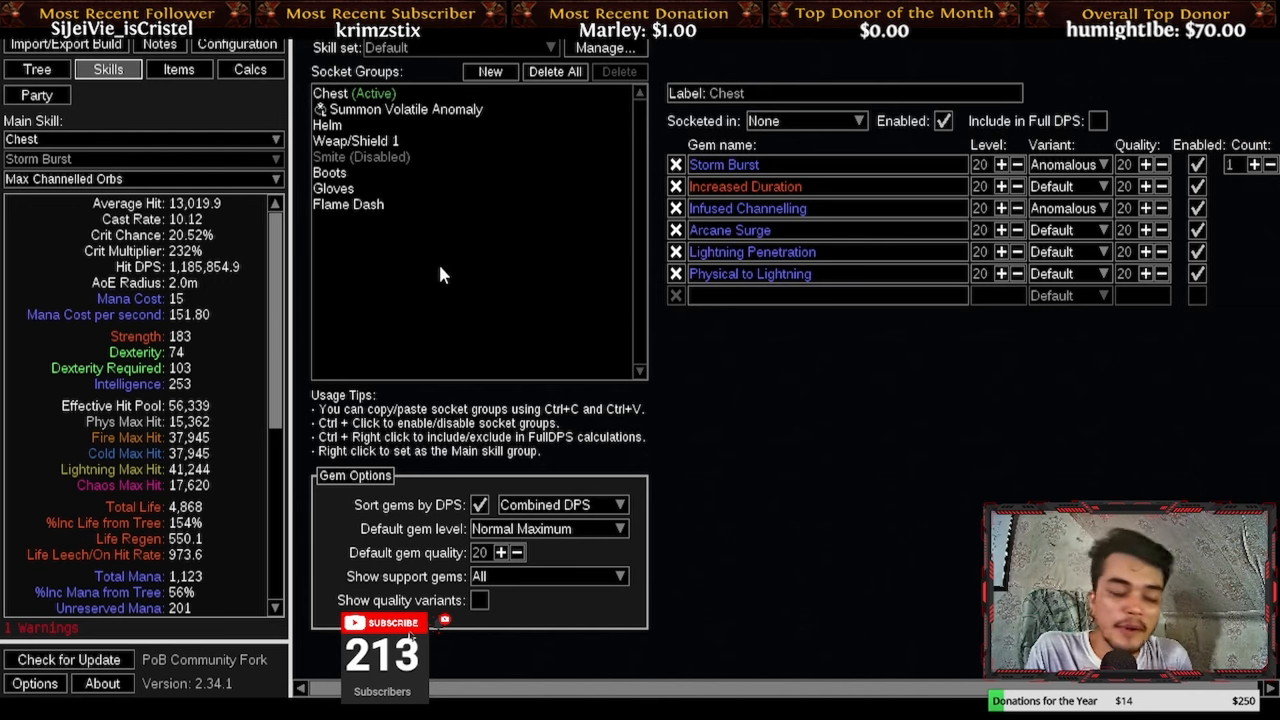
{"action": "mouse_move", "coordinate": [420, 278]}
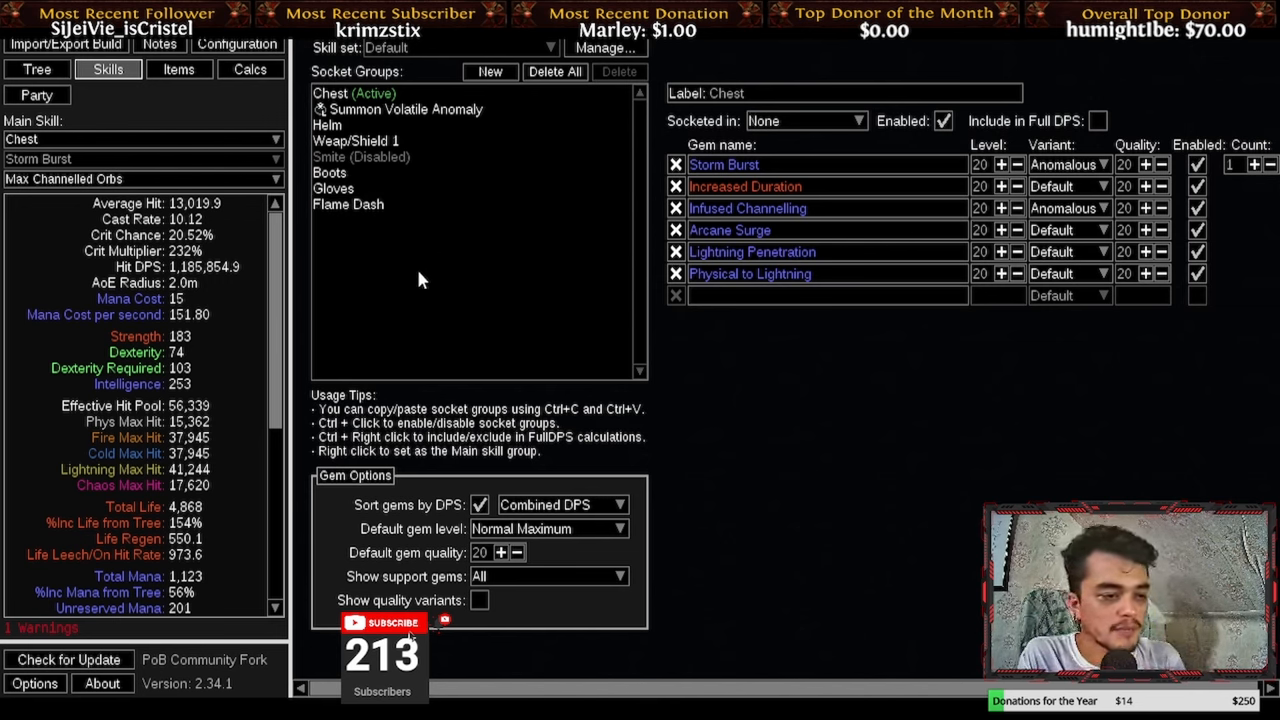
- Select the Helm group to show Clarity, Determination and Zealotry linked with Enlighten
{"action": "left_click", "coordinate": [328, 124]}
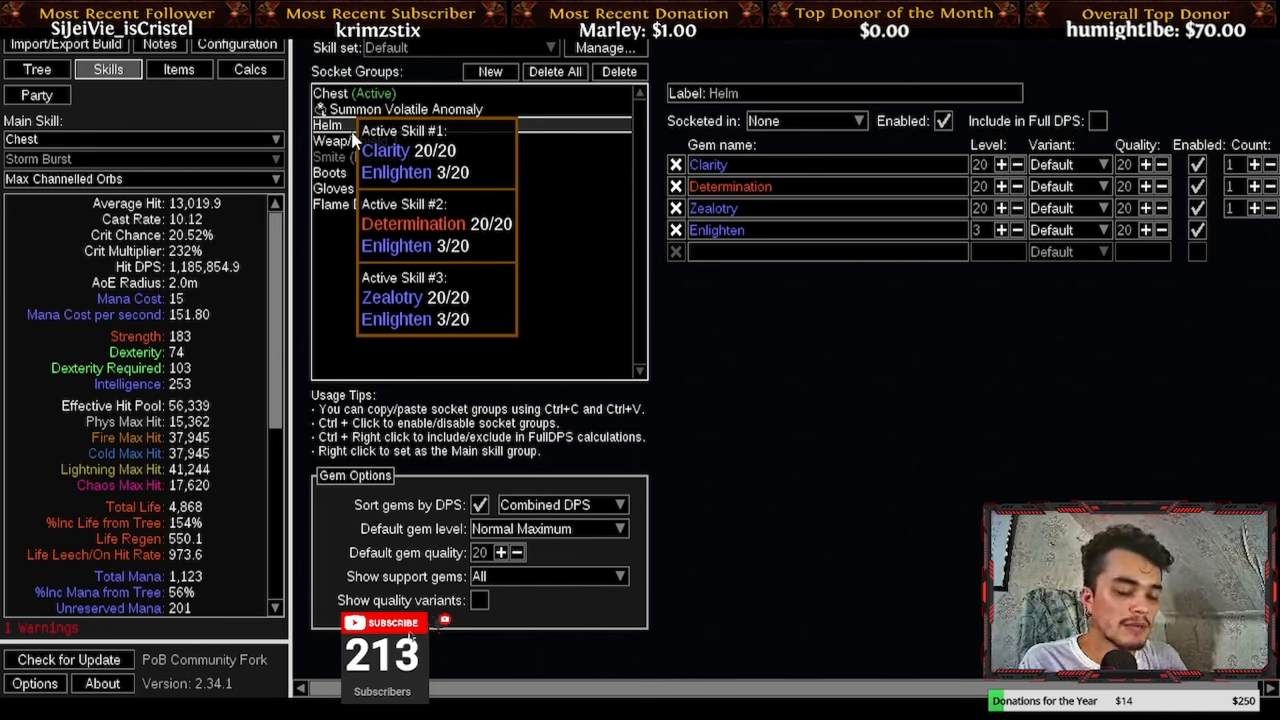
{"action": "mouse_move", "coordinate": [510, 330]}
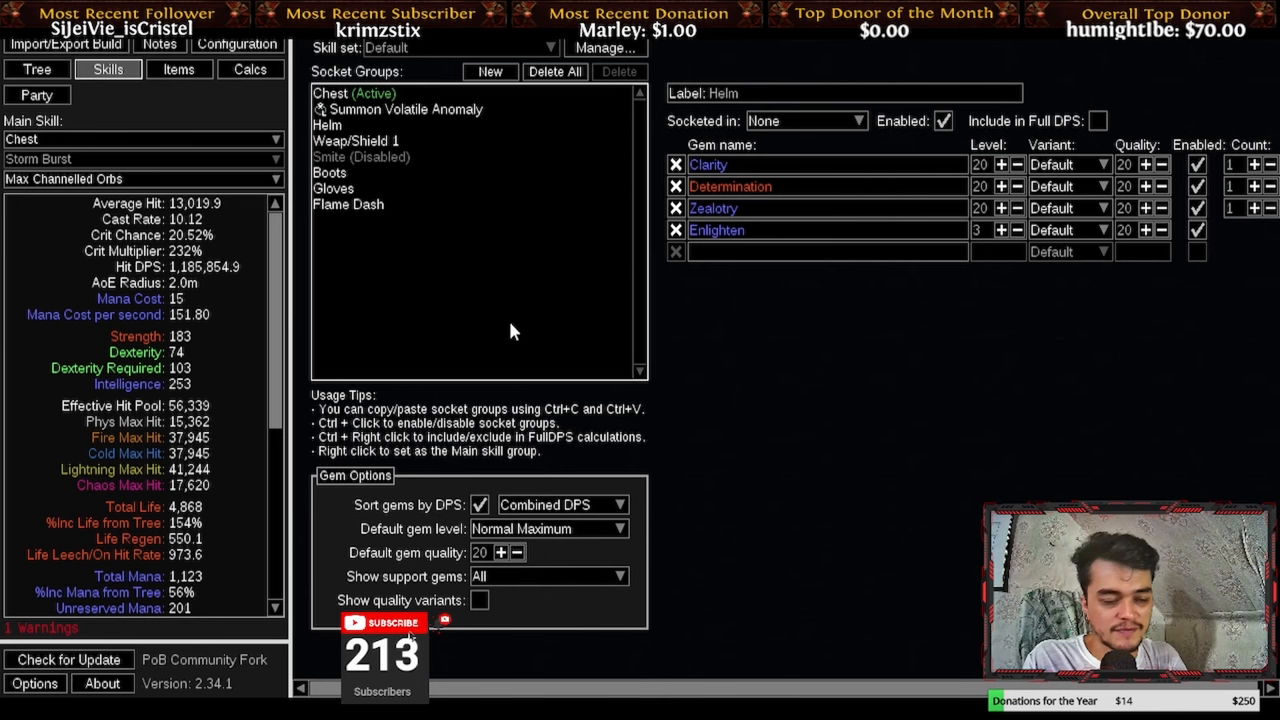
{"action": "mouse_move", "coordinate": [472, 280]}
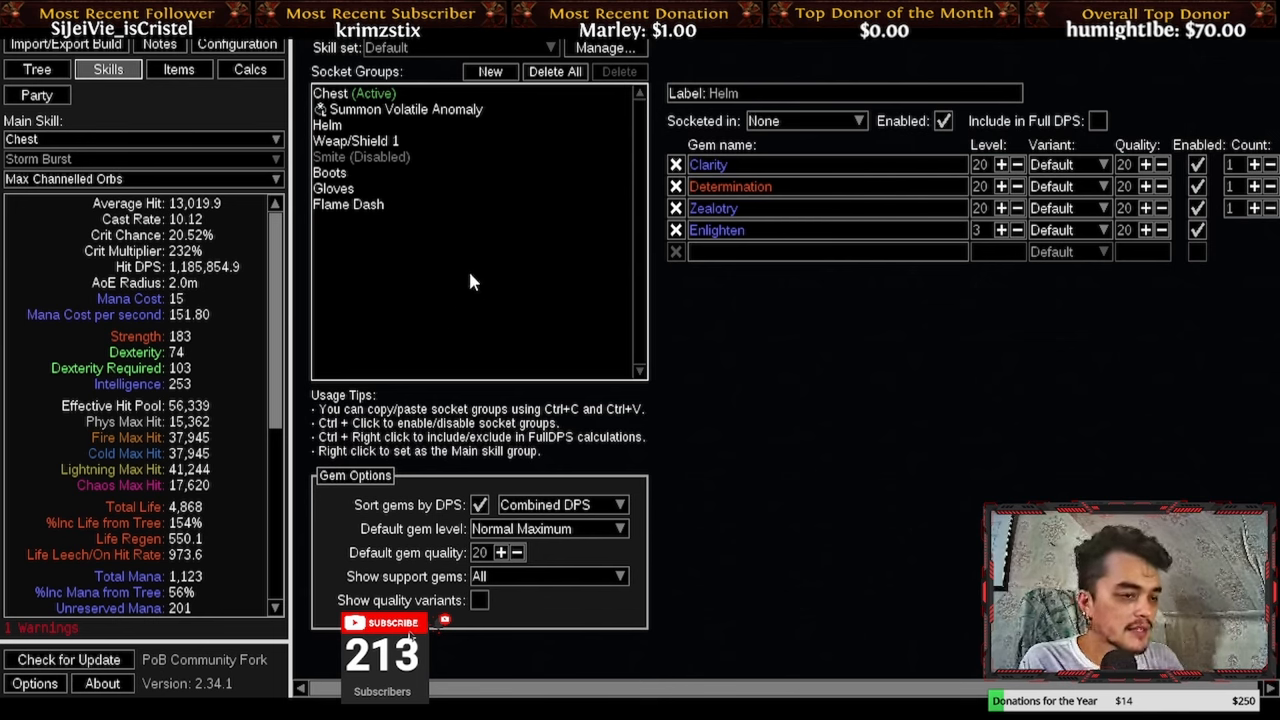
- Show the Weapon/Shield group (Molten Shell, Enduring Cry, Conductivity) and leave Assassin's Mark disabled after previewing it
{"action": "left_click", "coordinate": [356, 140]}
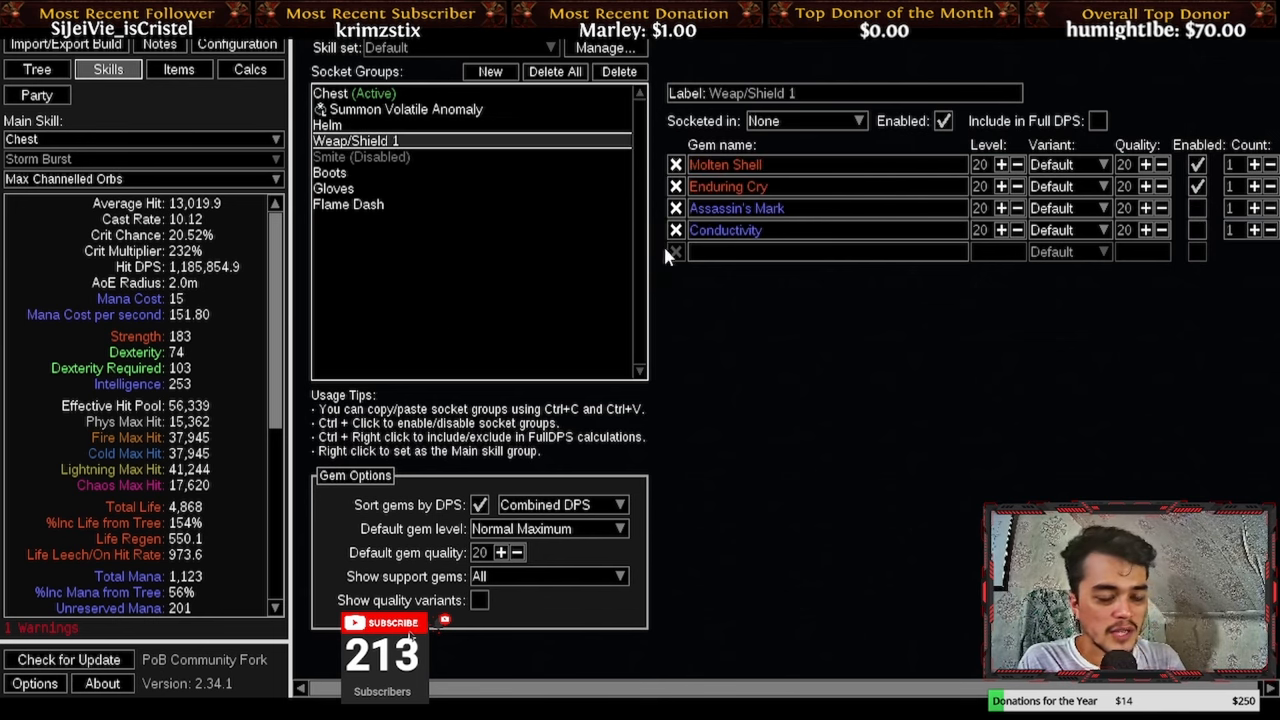
{"action": "mouse_move", "coordinate": [920, 338]}
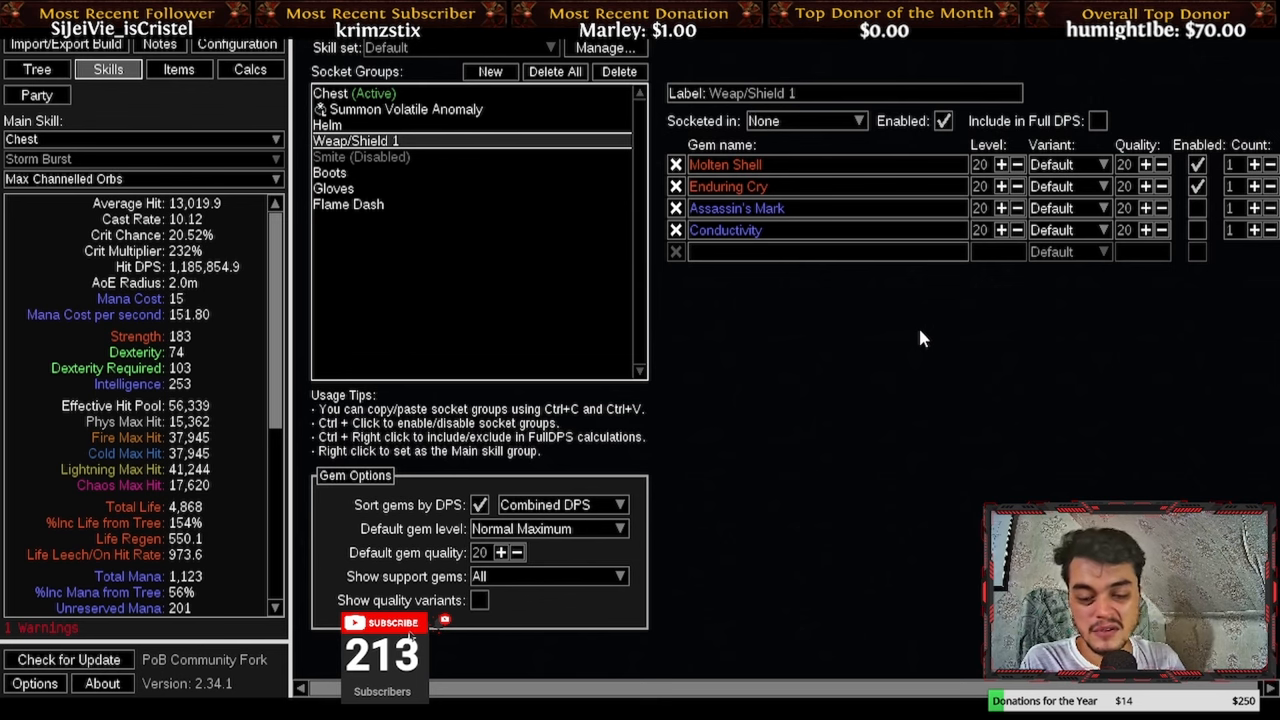
{"action": "mouse_move", "coordinate": [736, 208]}
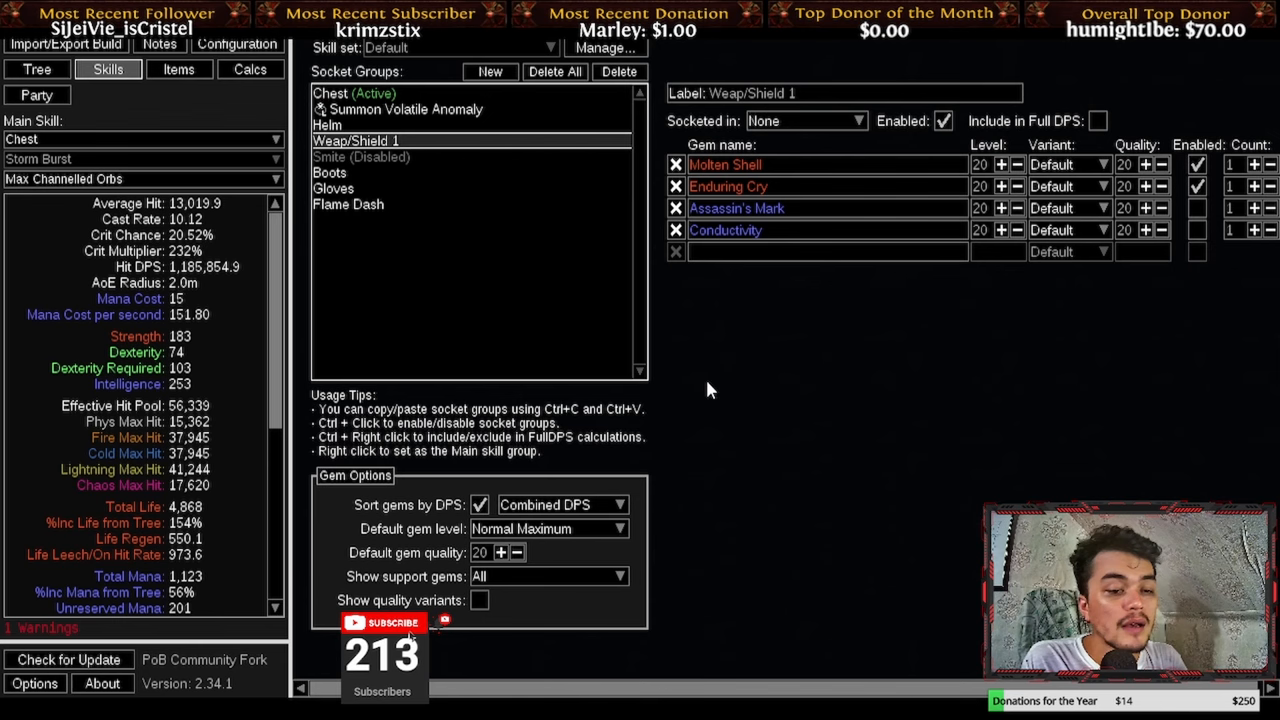
{"action": "mouse_move", "coordinate": [716, 356]}
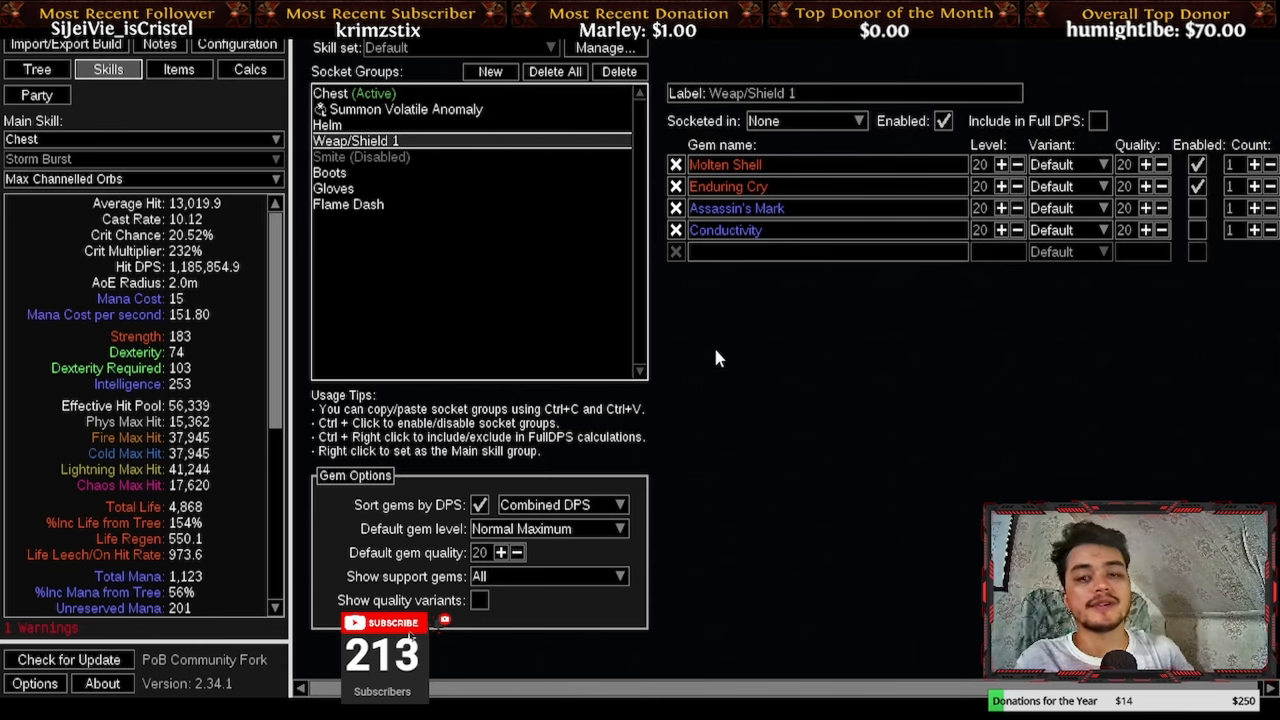
{"action": "mouse_move", "coordinate": [800, 328]}
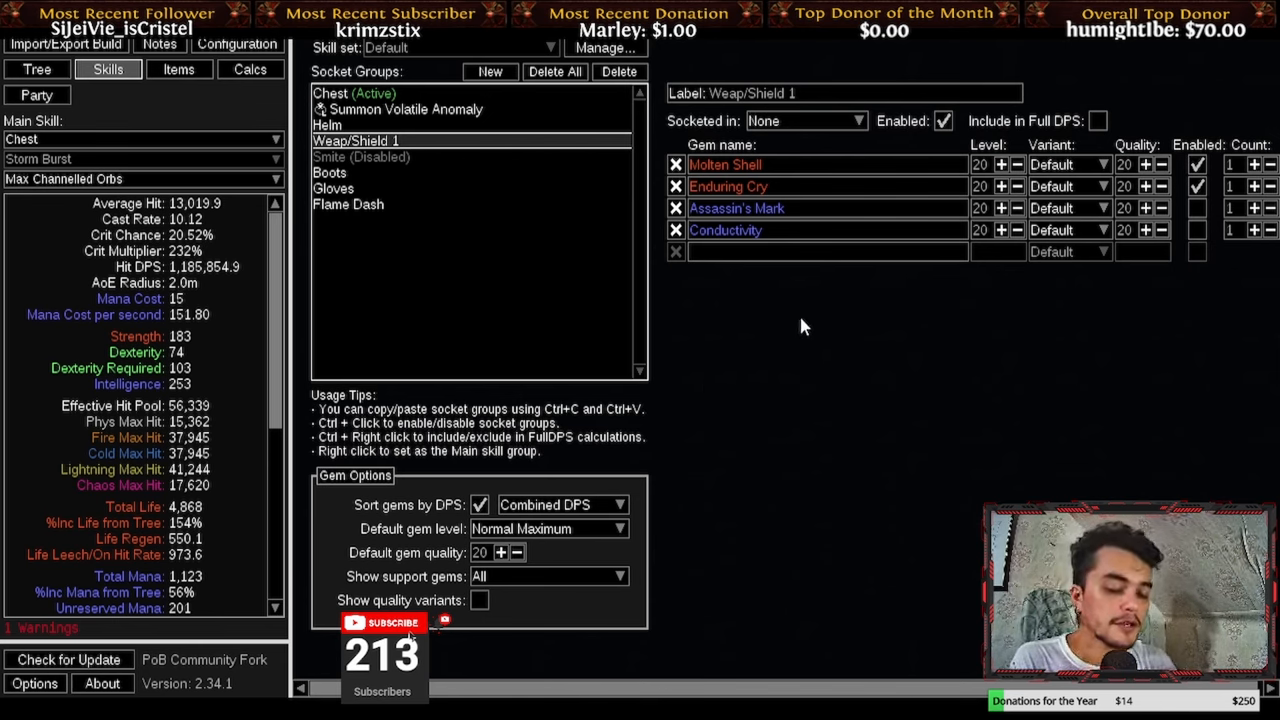
{"action": "mouse_move", "coordinate": [640, 124]}
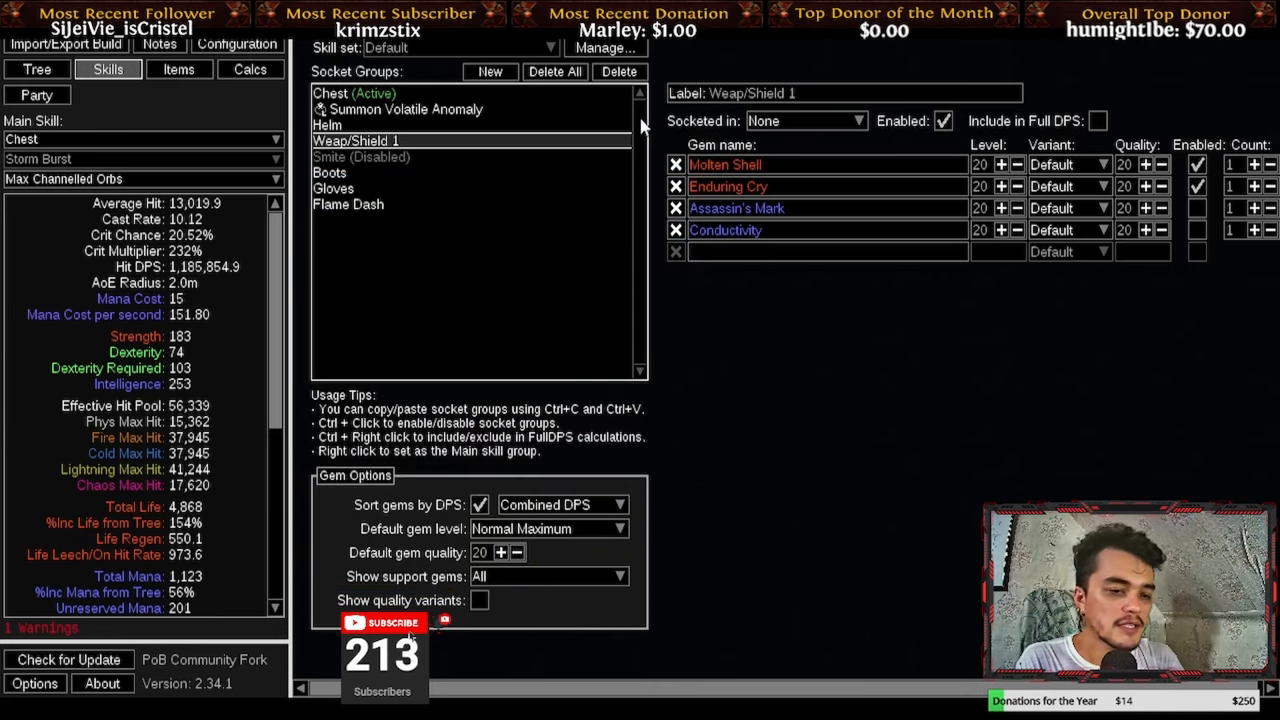
{"action": "mouse_move", "coordinate": [360, 156]}
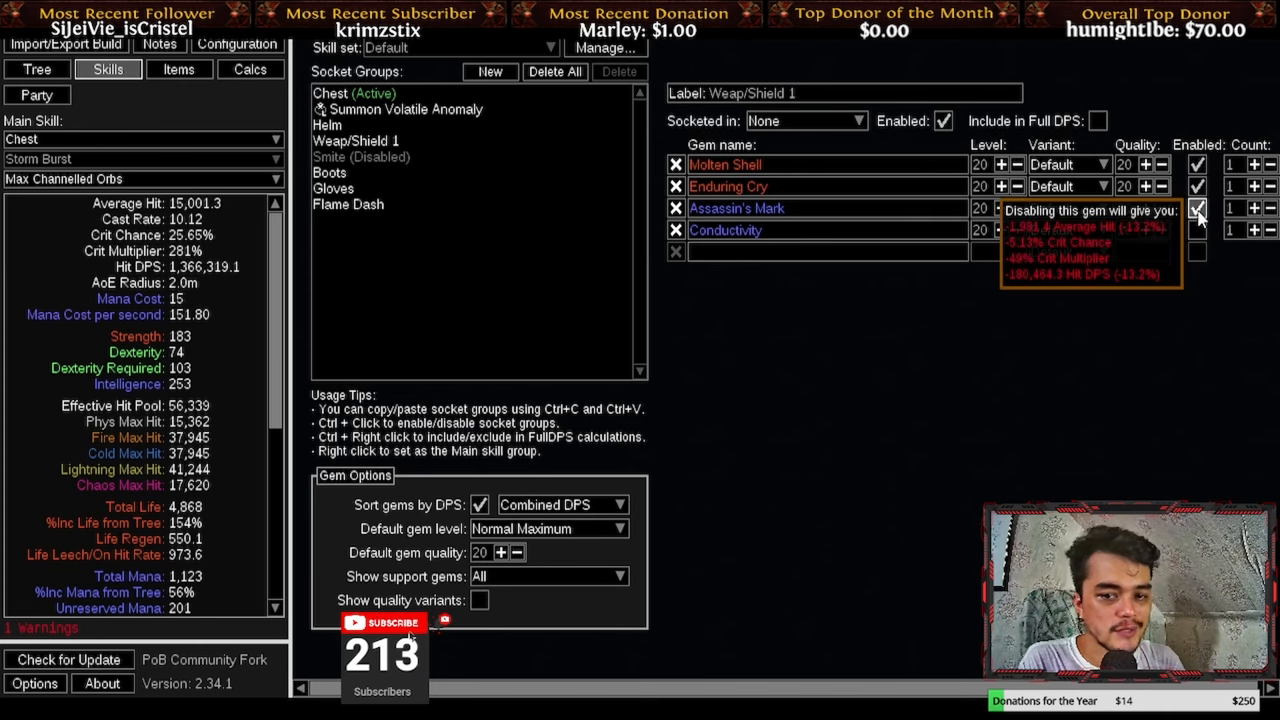
{"action": "left_click", "coordinate": [1196, 208]}
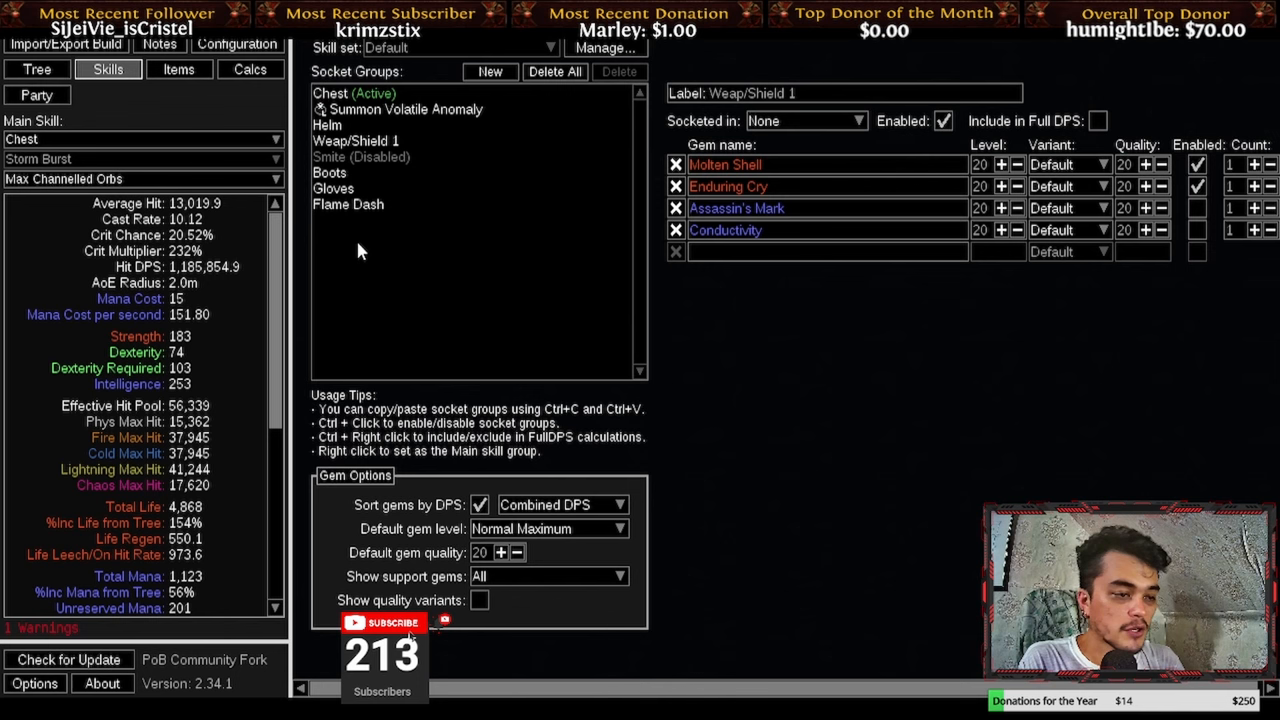
- Select the Boots group showing Smite, Enhance, Fortify and Faster Attacks
{"action": "left_click", "coordinate": [330, 172]}
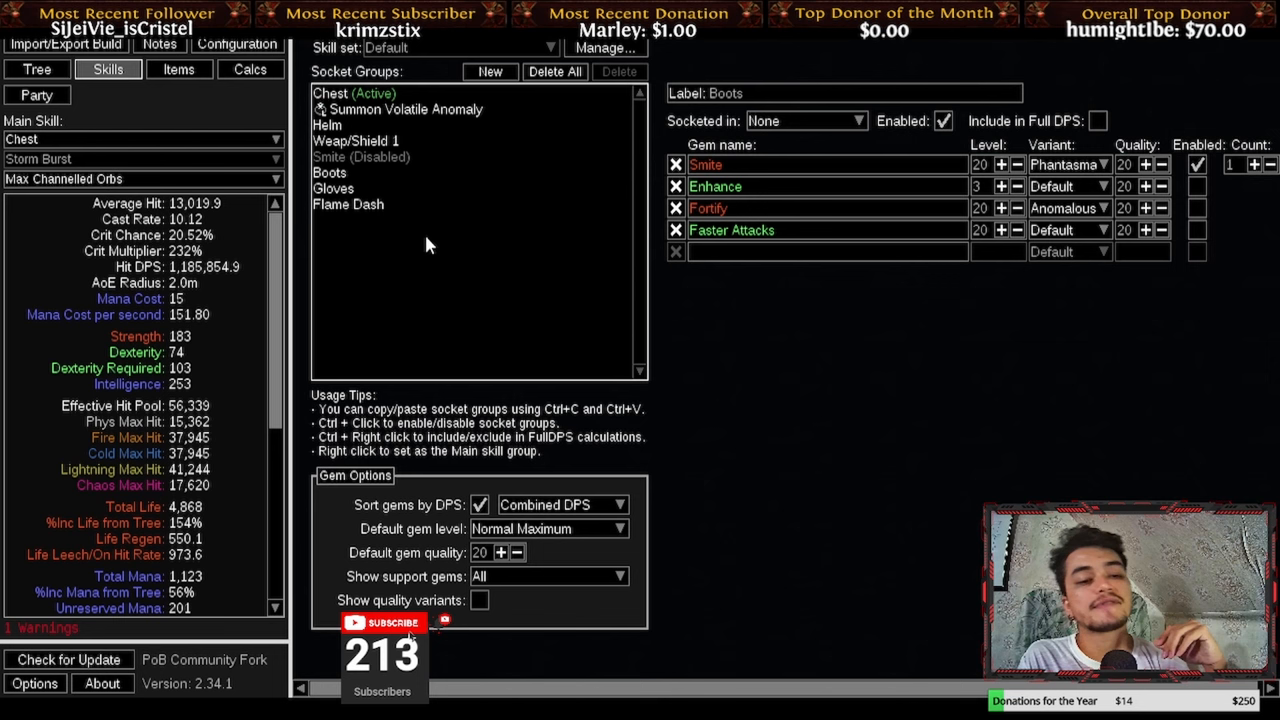
{"action": "mouse_move", "coordinate": [348, 204]}
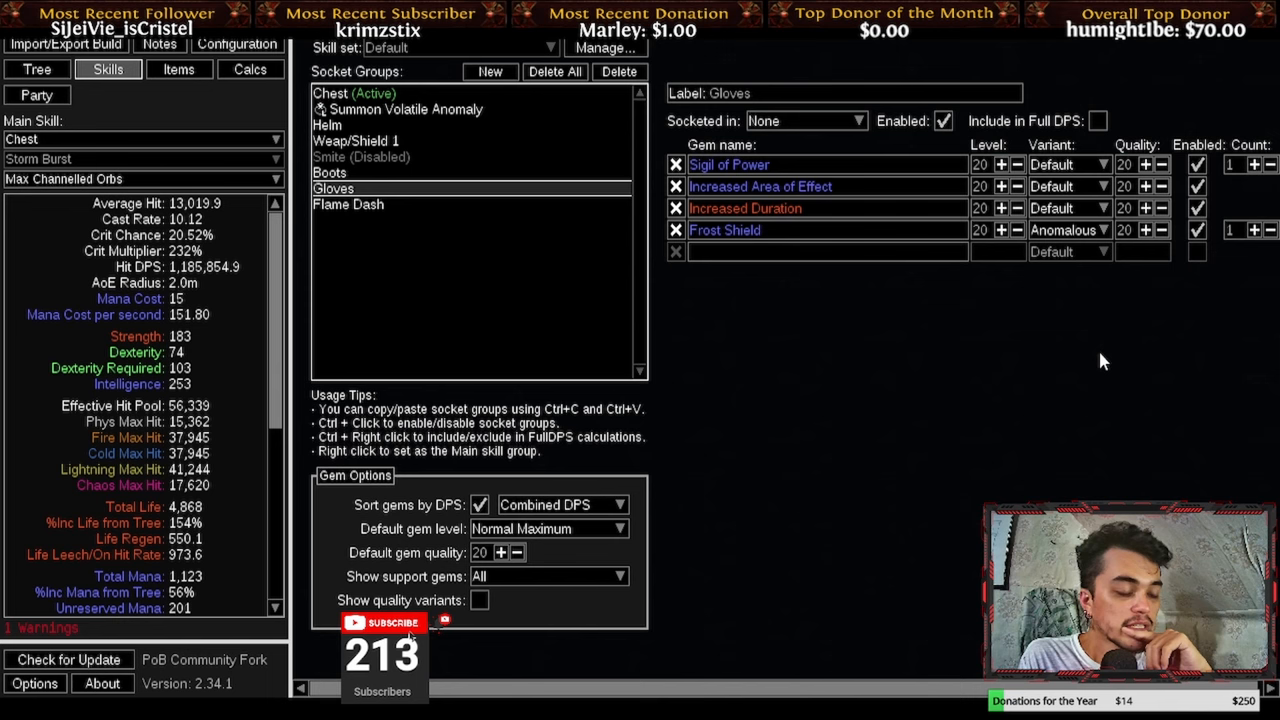
{"action": "mouse_move", "coordinate": [1100, 374]}
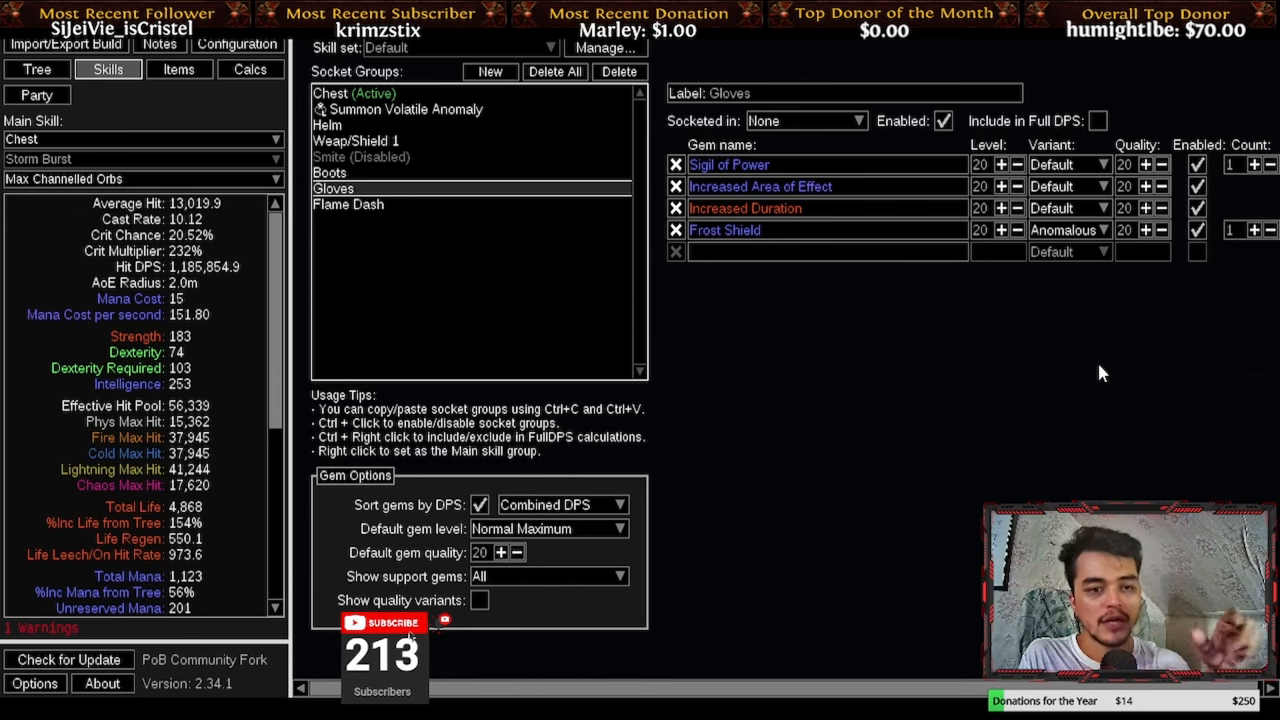
{"action": "mouse_move", "coordinate": [1090, 376]}
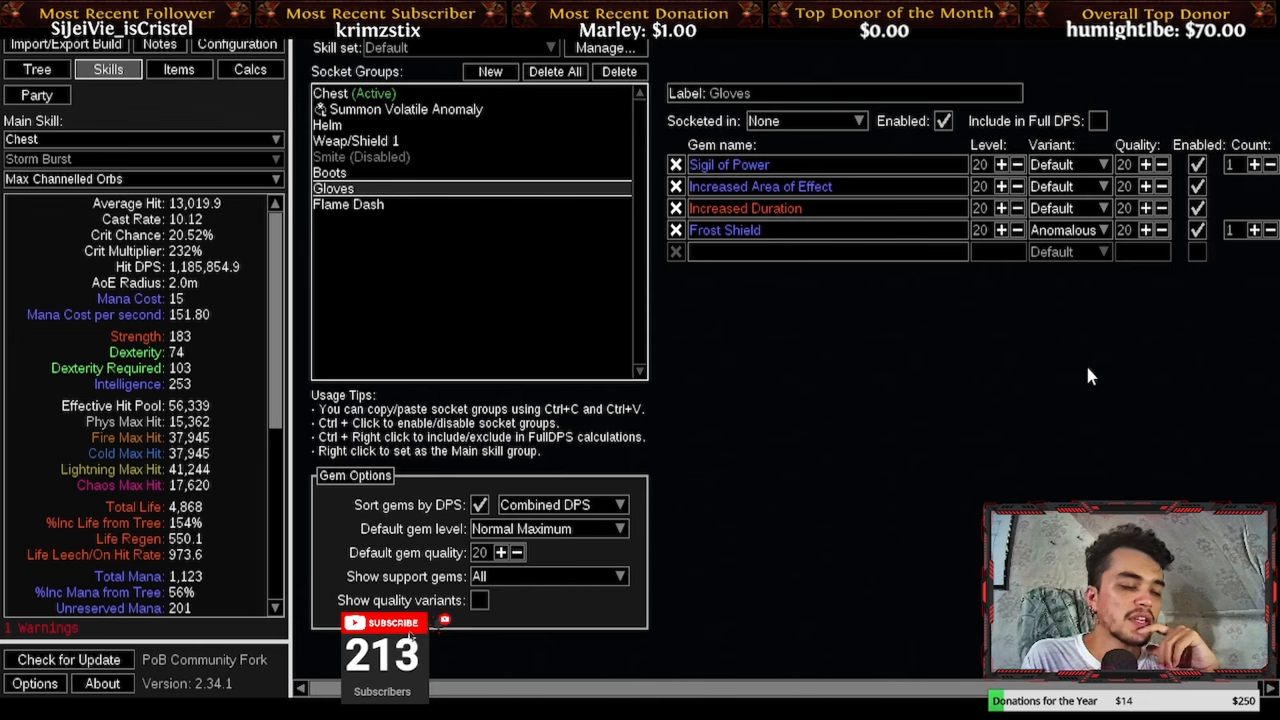
{"action": "mouse_move", "coordinate": [1102, 370]}
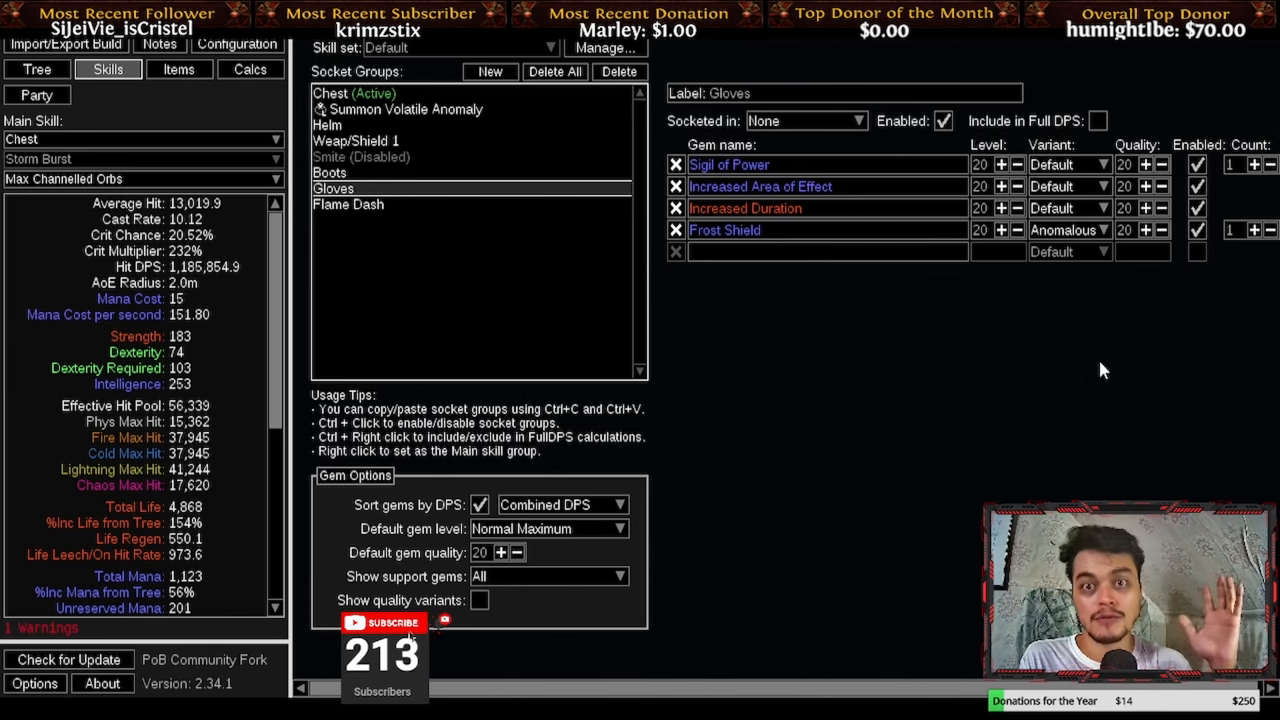
{"action": "mouse_move", "coordinate": [484, 264]}
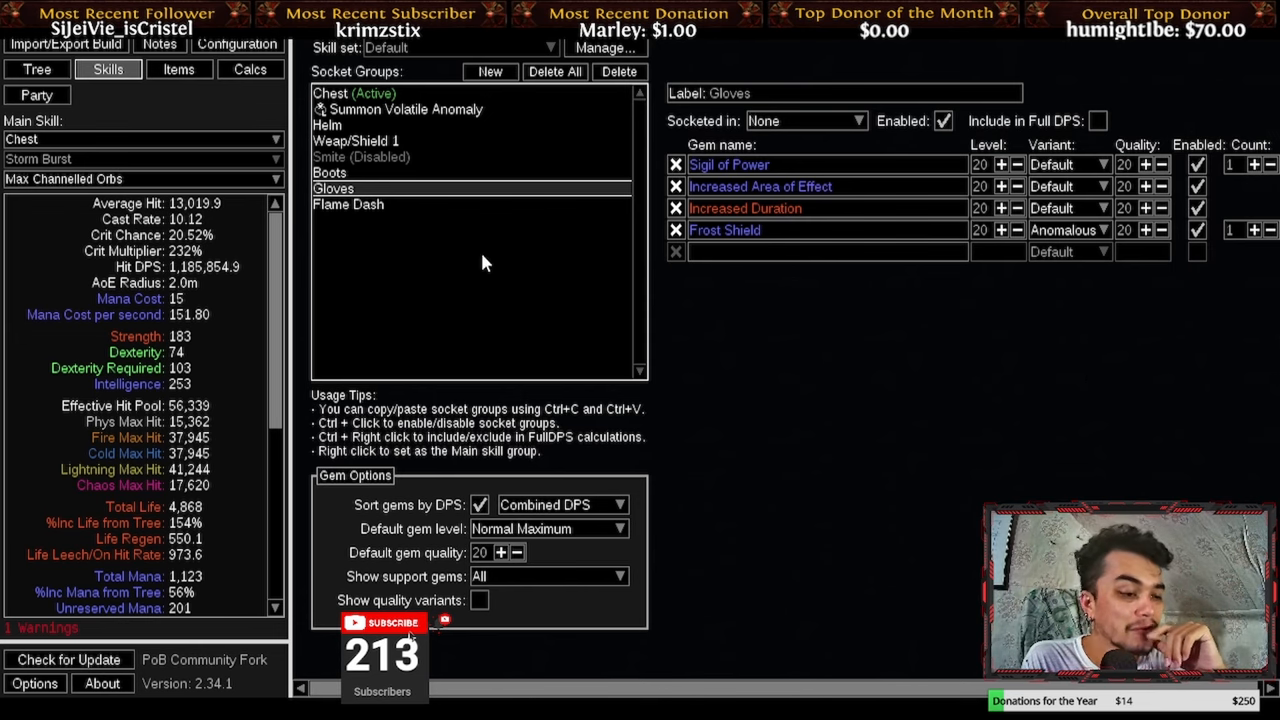
- Review the Flame Dash and chest Storm Burst groups, then bring up the equipped items
{"action": "left_click", "coordinate": [348, 204]}
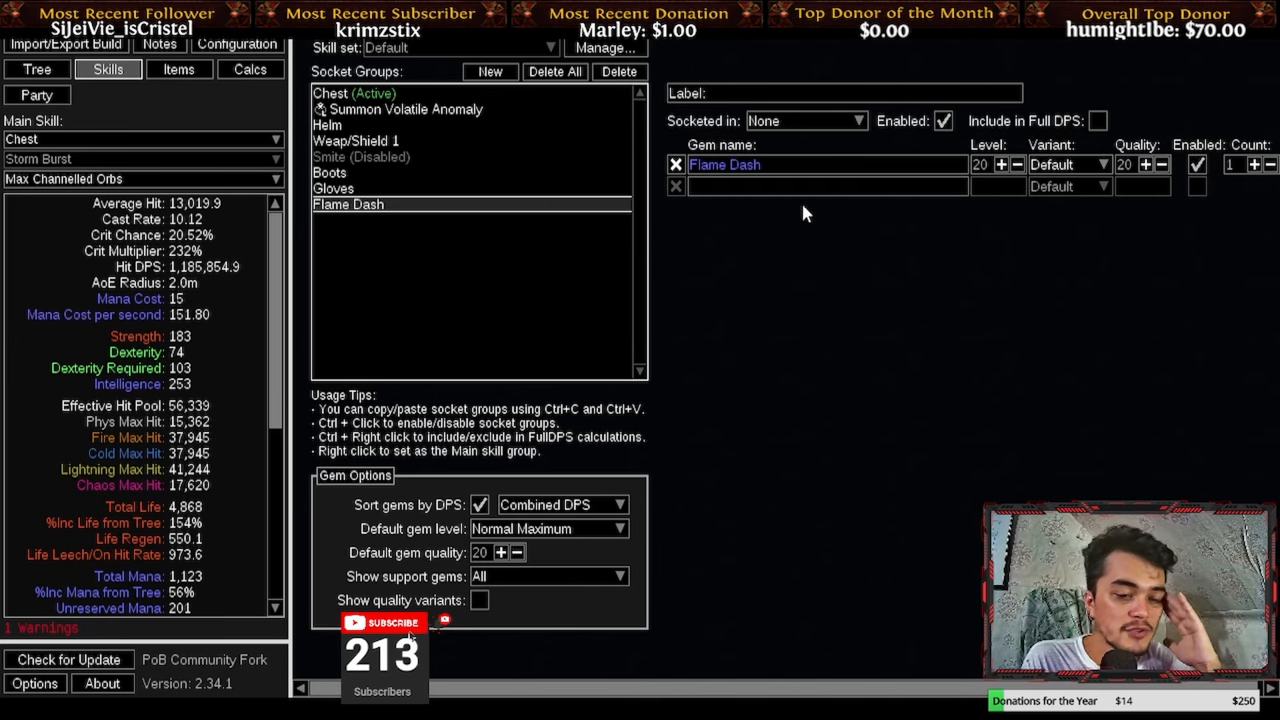
{"action": "mouse_move", "coordinate": [924, 376]}
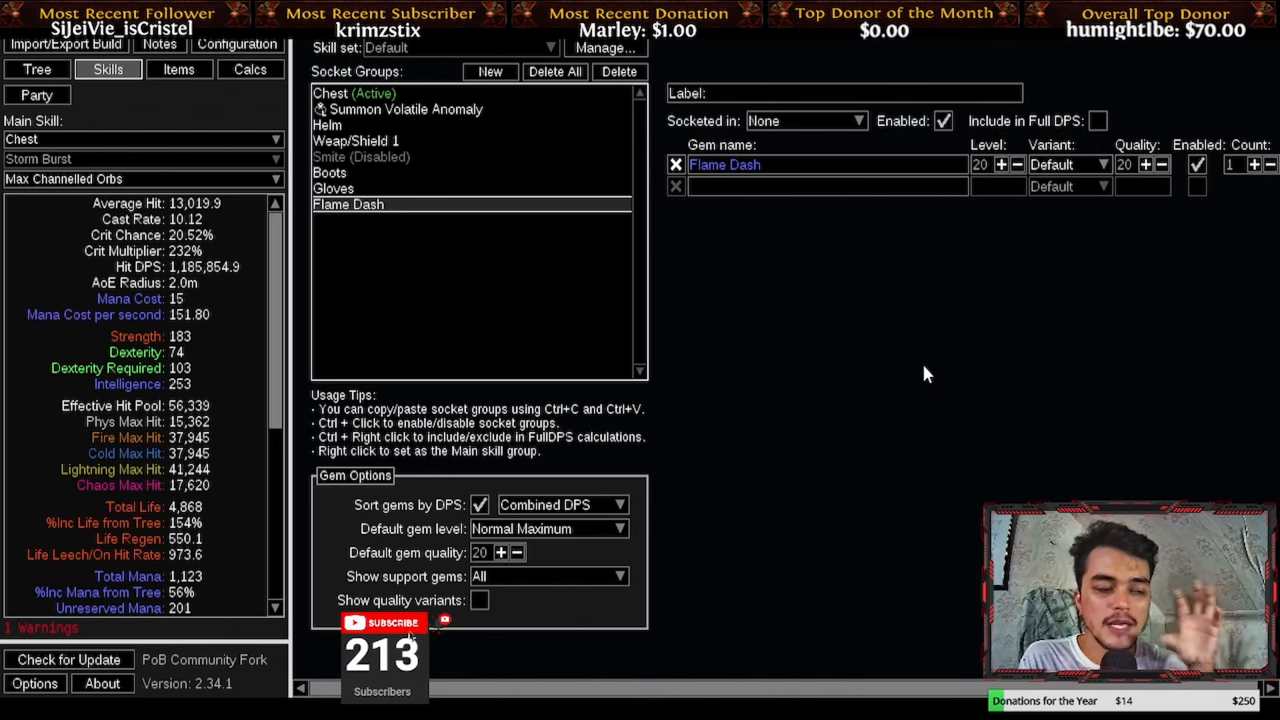
{"action": "left_click", "coordinate": [356, 92]}
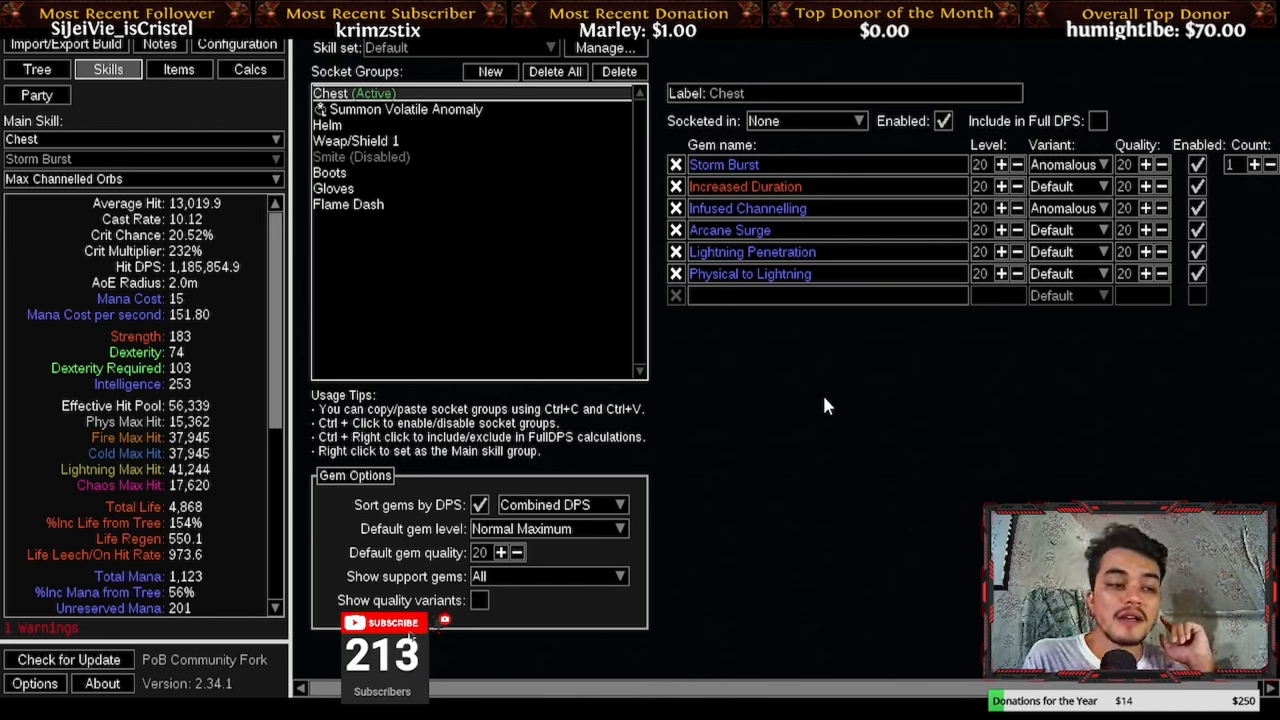
{"action": "mouse_move", "coordinate": [432, 238]}
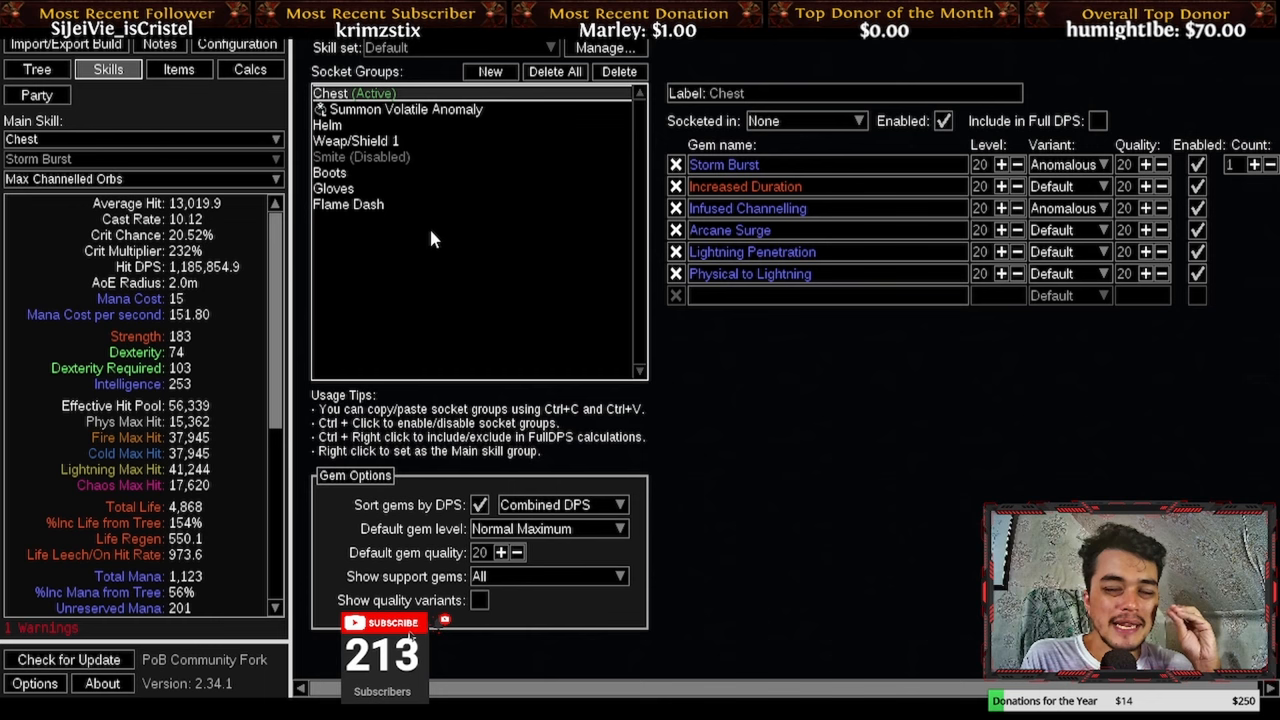
{"action": "mouse_move", "coordinate": [444, 304]}
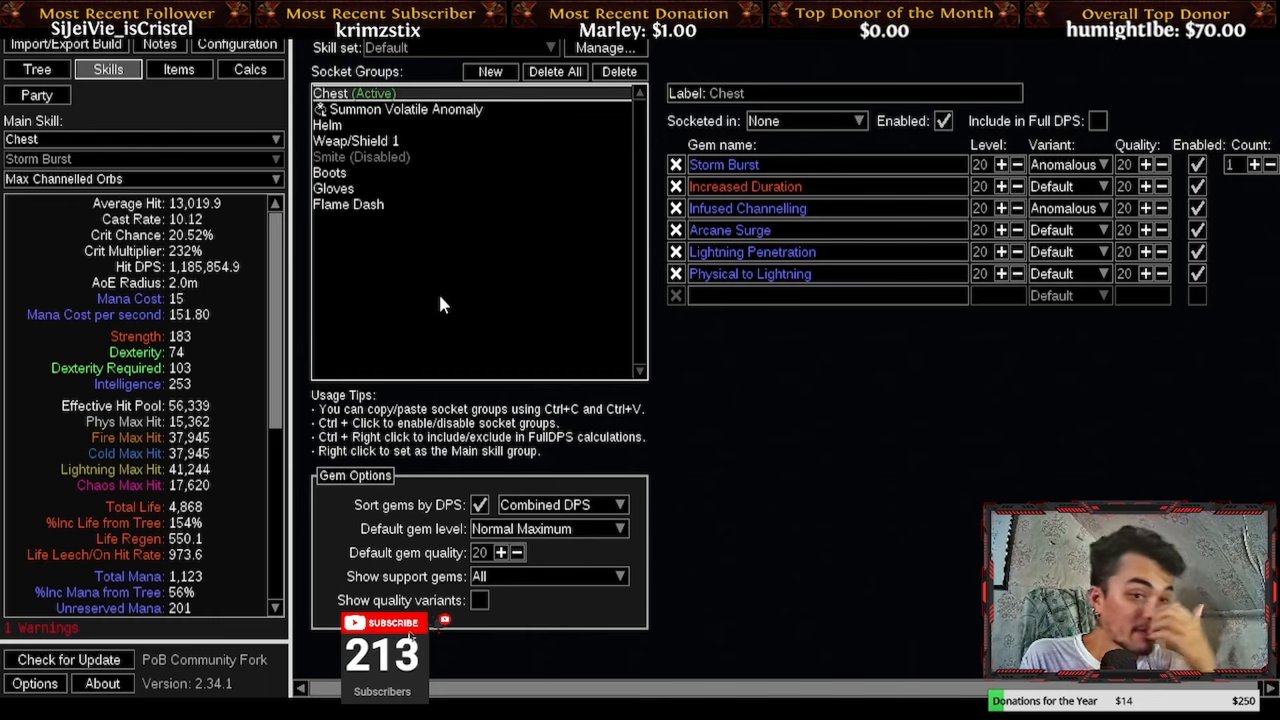
{"action": "mouse_move", "coordinate": [348, 204]}
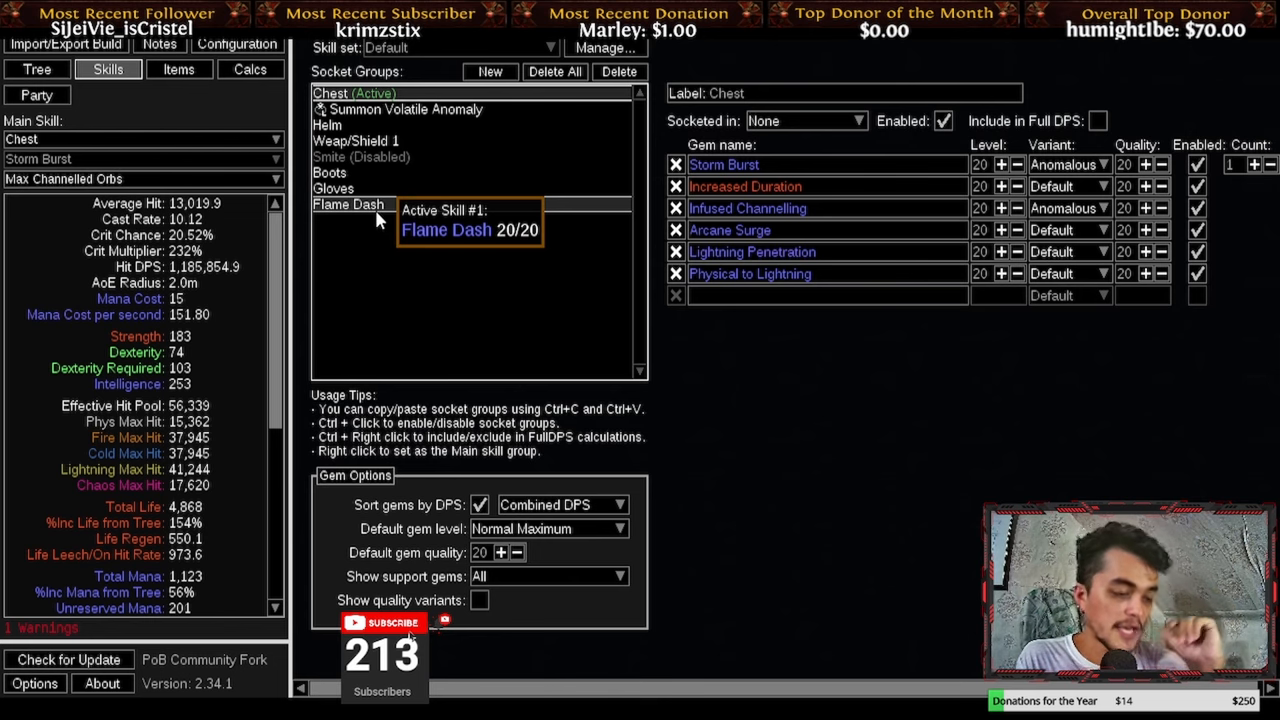
{"action": "left_click", "coordinate": [180, 68]}
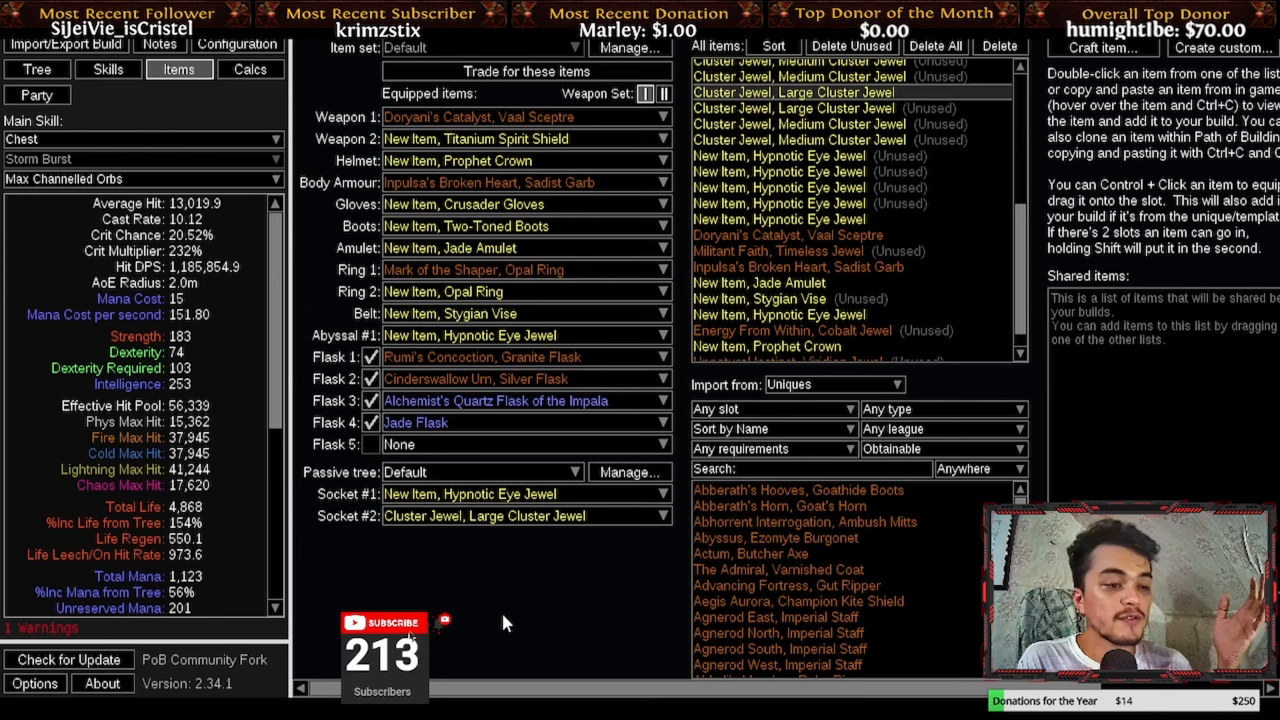
{"action": "mouse_move", "coordinate": [490, 182]}
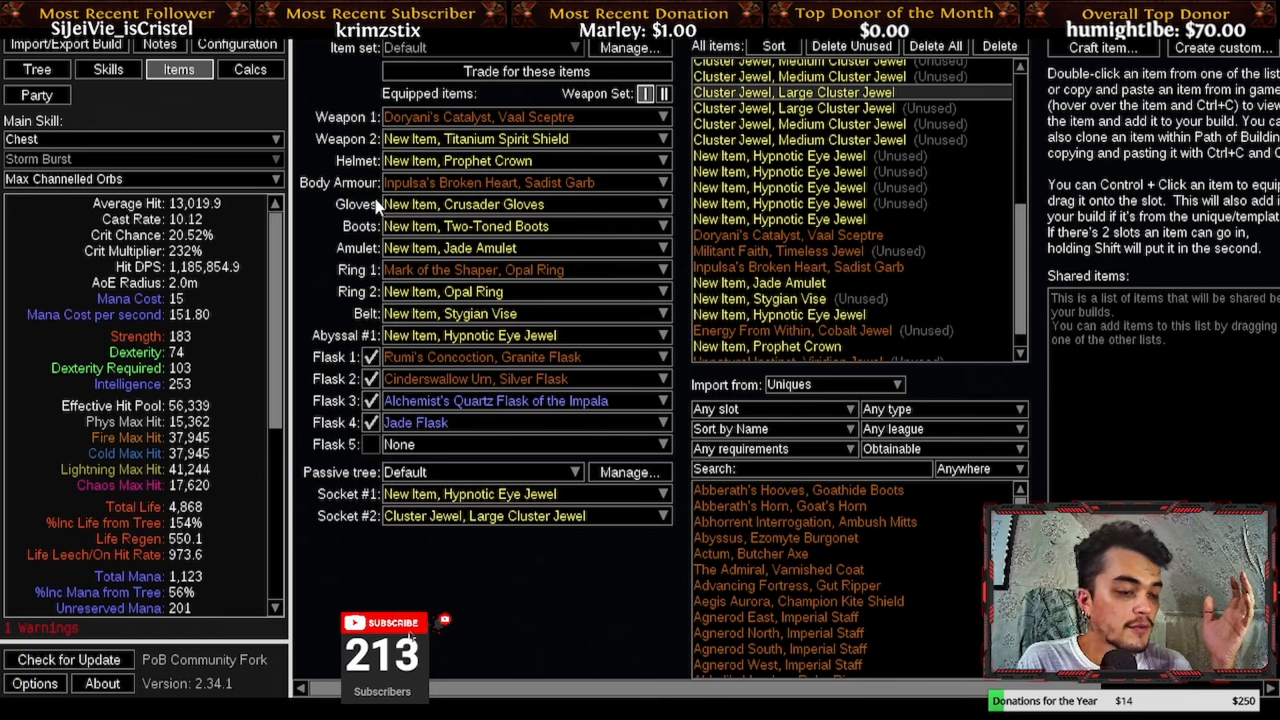
- Compare no body armour and Doryani's Prototype, keep Inpulsa's Broken Heart, then switch to the passive tree
{"action": "left_click", "coordinate": [660, 182]}
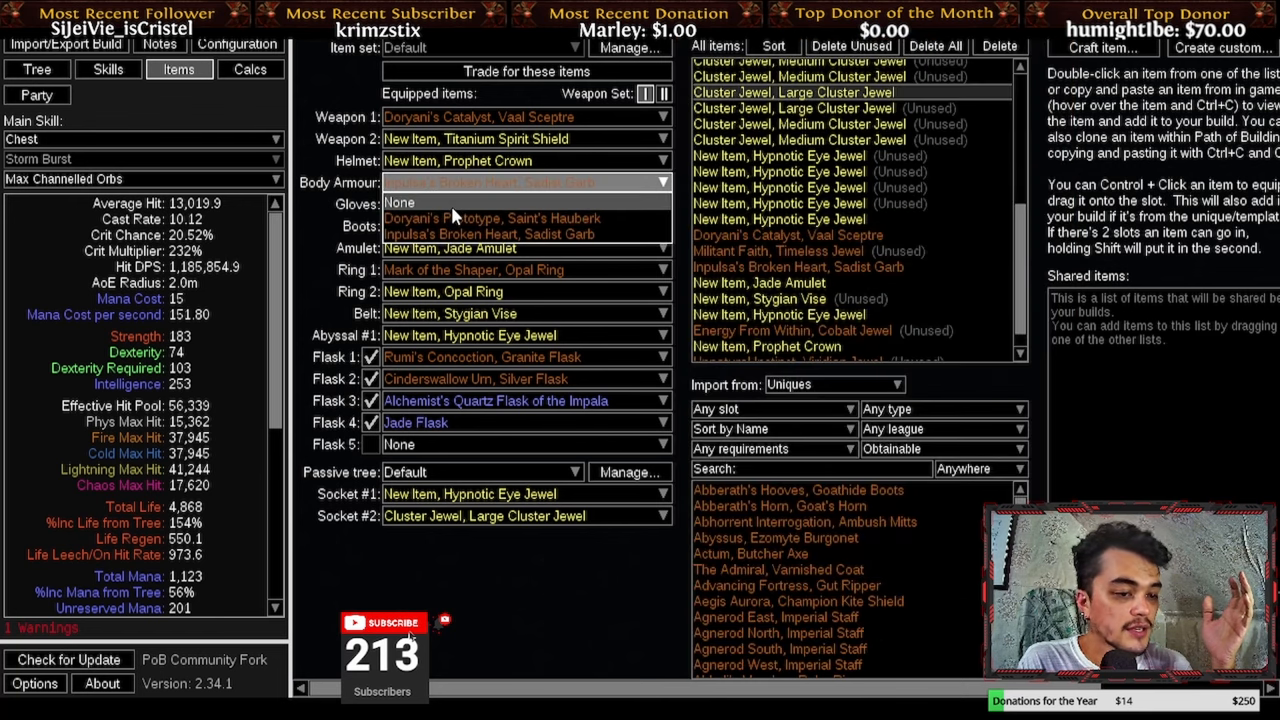
{"action": "left_click", "coordinate": [398, 202]}
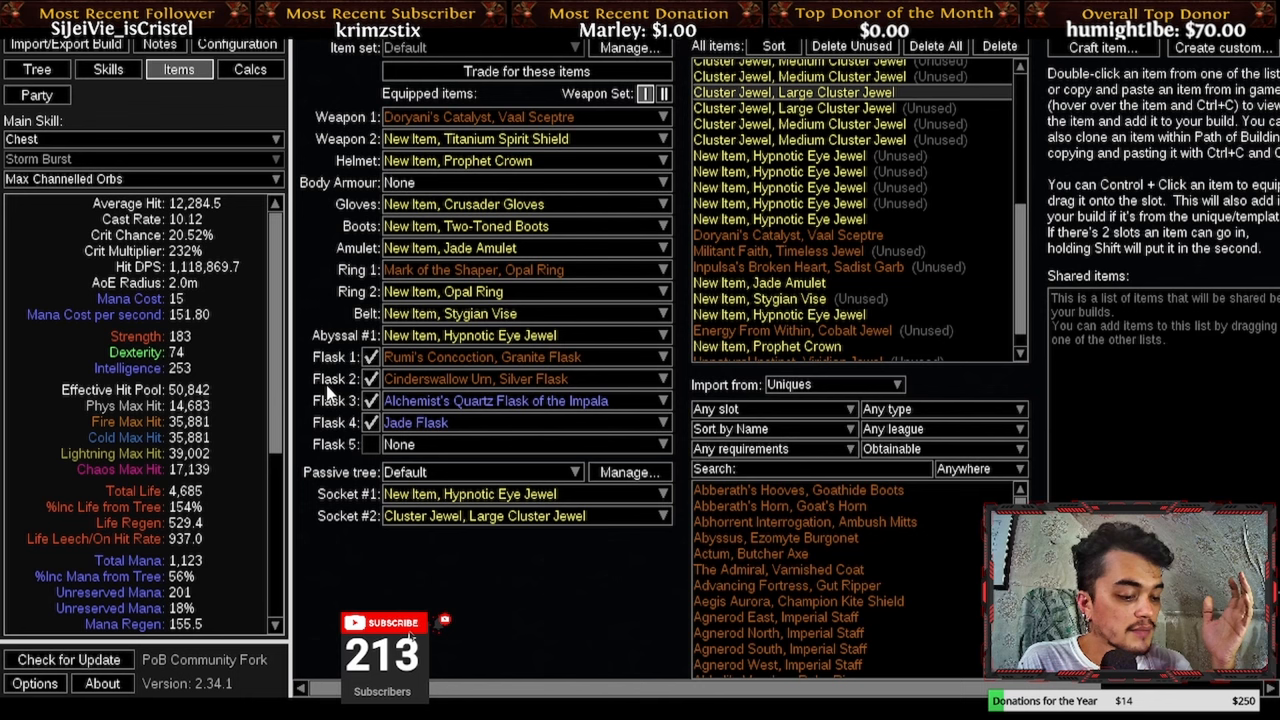
{"action": "left_click", "coordinate": [520, 182]}
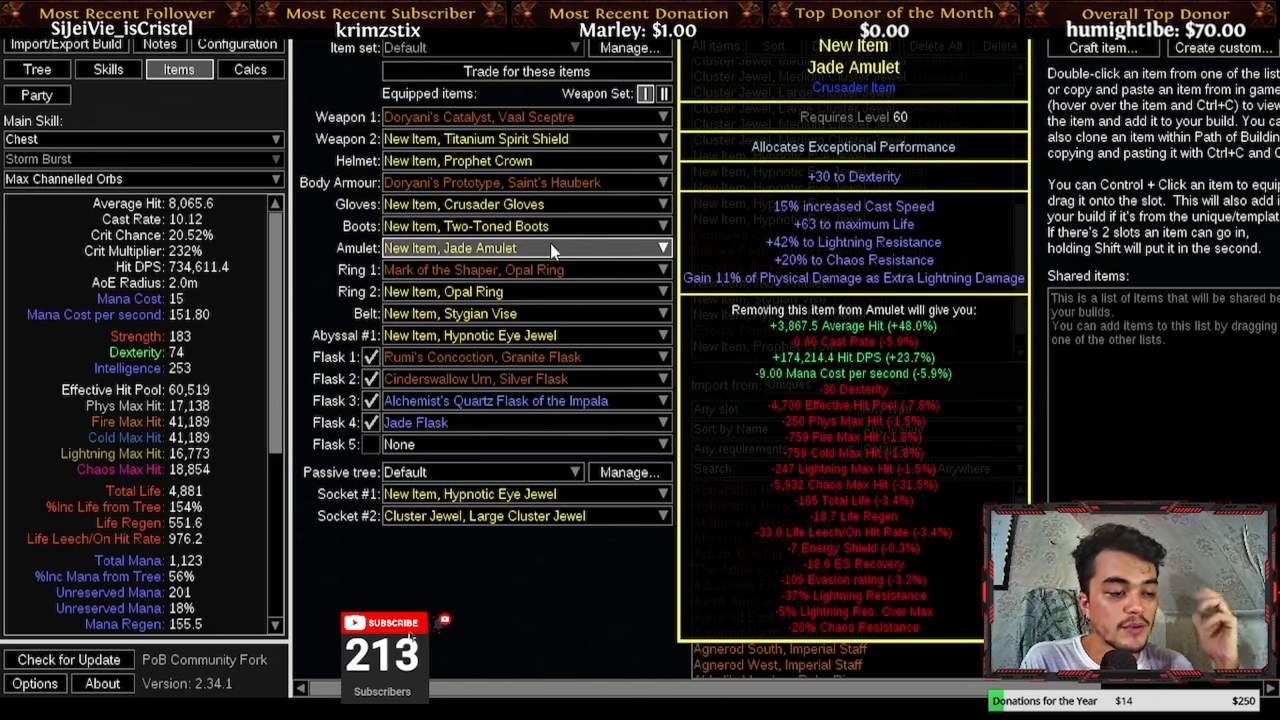
{"action": "left_click", "coordinate": [660, 182]}
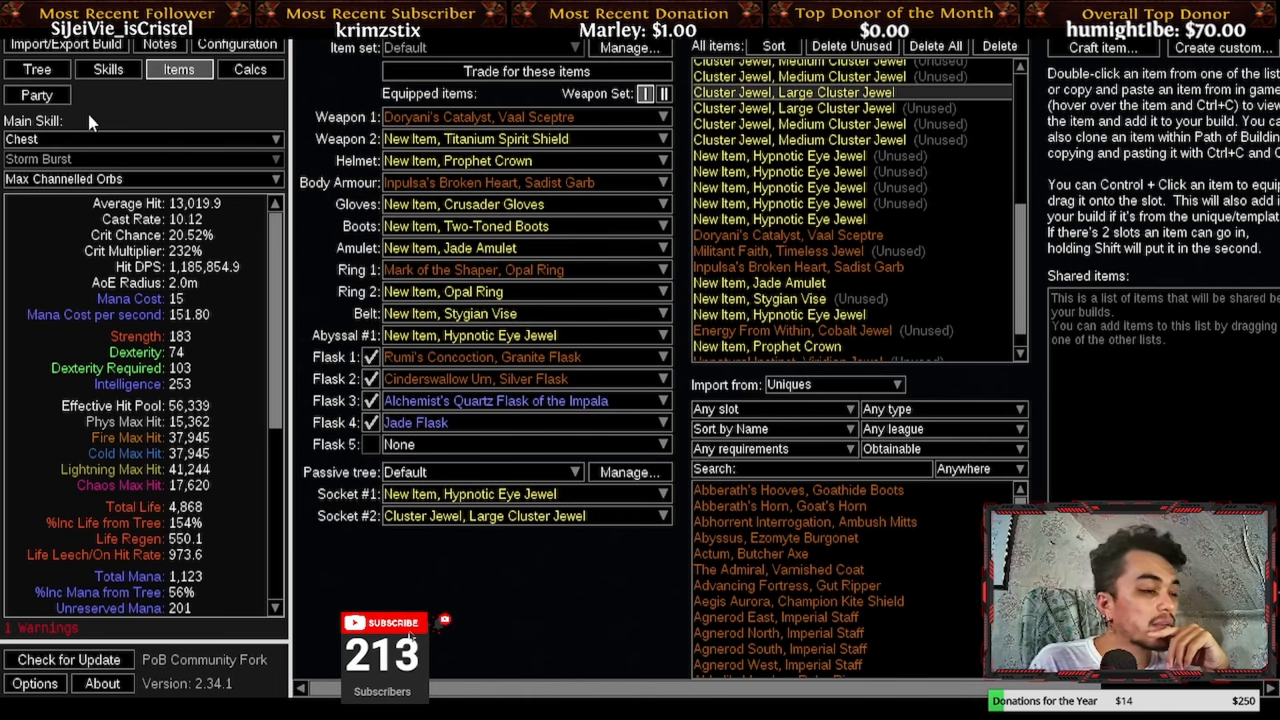
{"action": "left_click", "coordinate": [36, 68]}
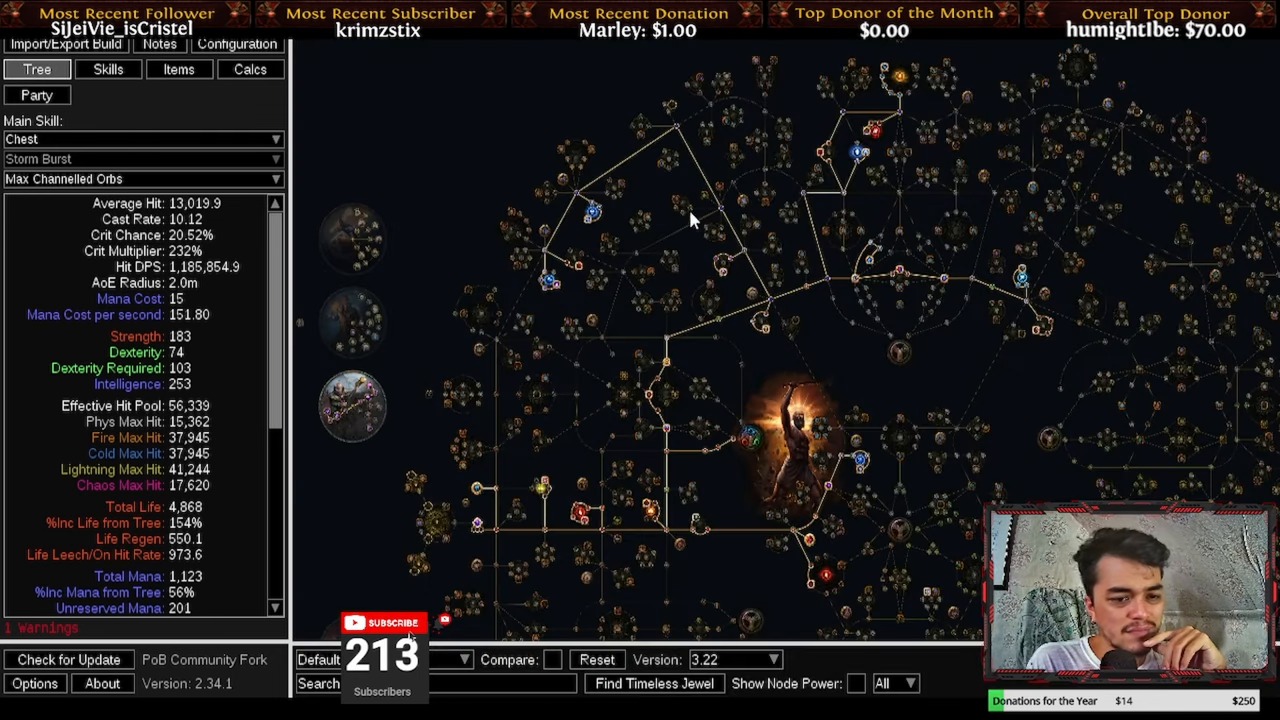
{"action": "mouse_move", "coordinate": [618, 528]}
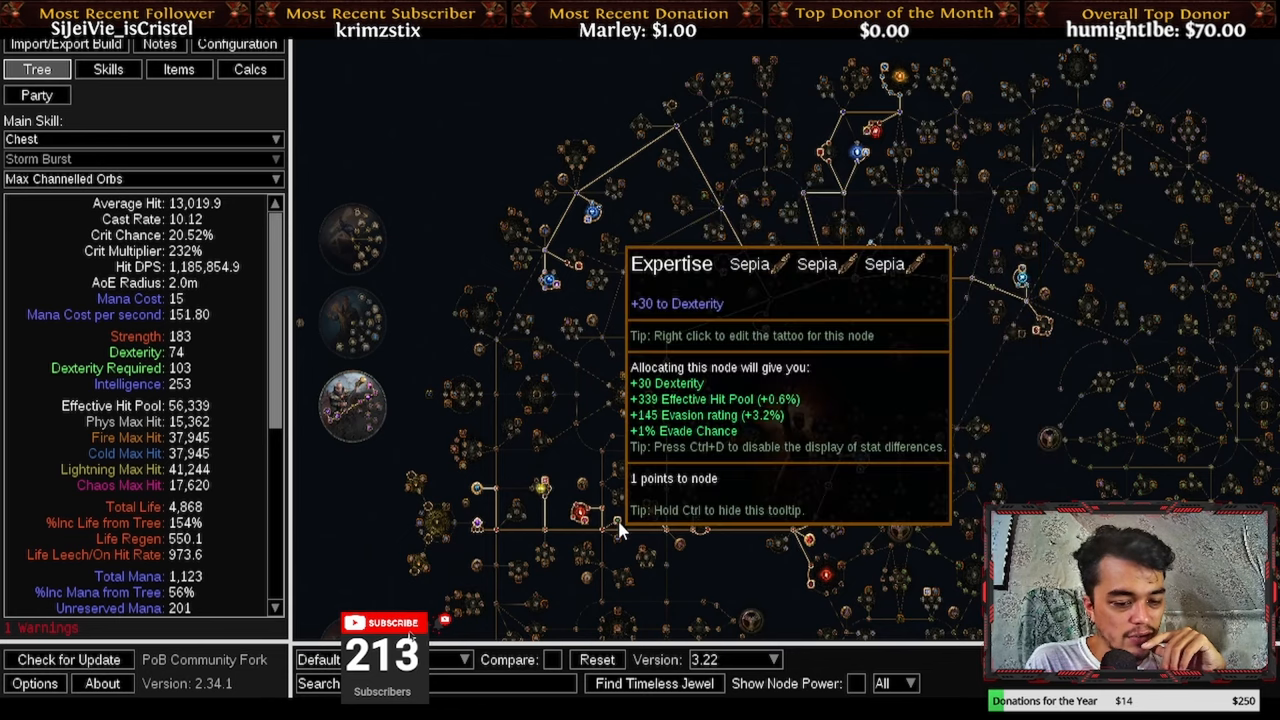
- Return to the equipped items to review the Prophet Crown helmet's stats
{"action": "left_click", "coordinate": [180, 68]}
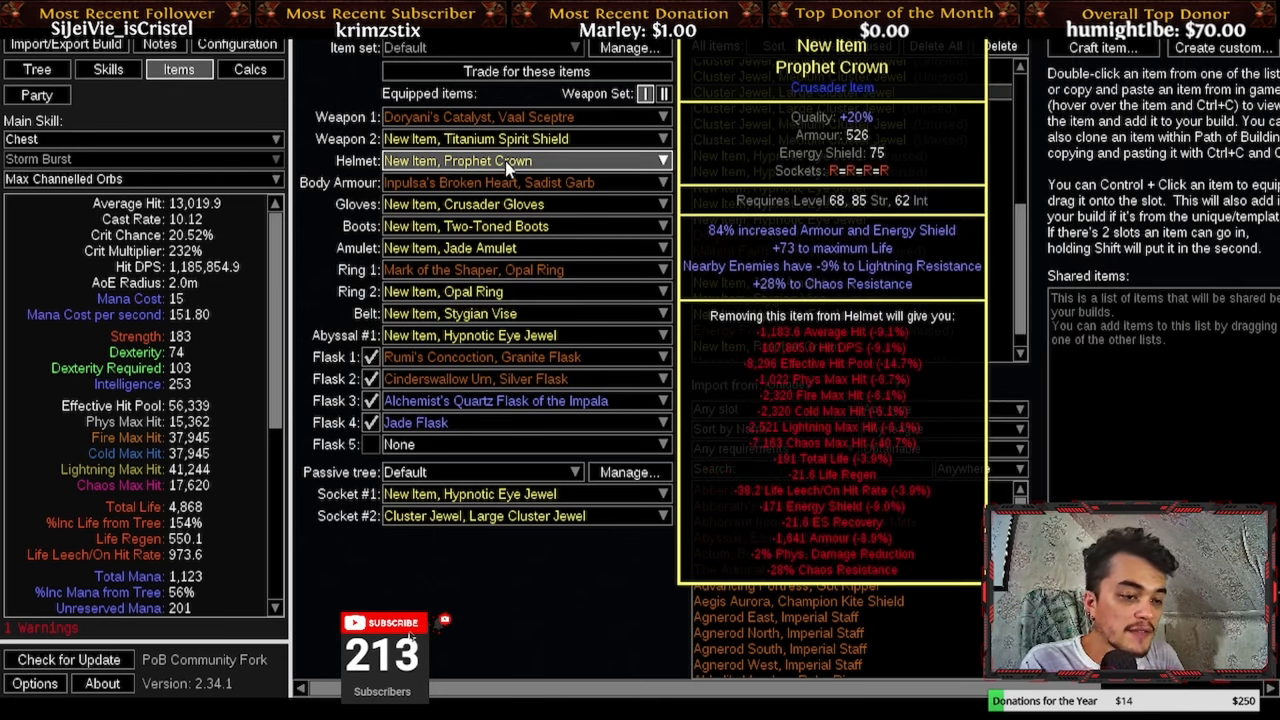
{"action": "mouse_move", "coordinate": [520, 138]}
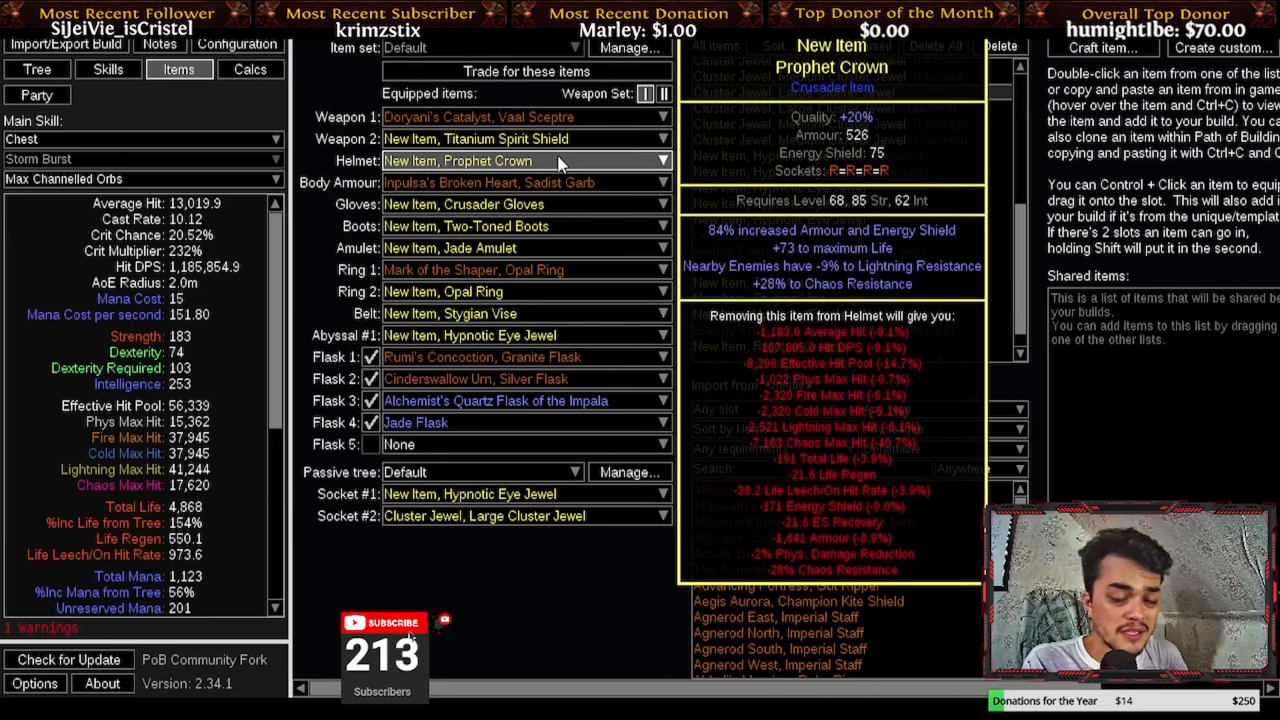
{"action": "mouse_move", "coordinate": [540, 216]}
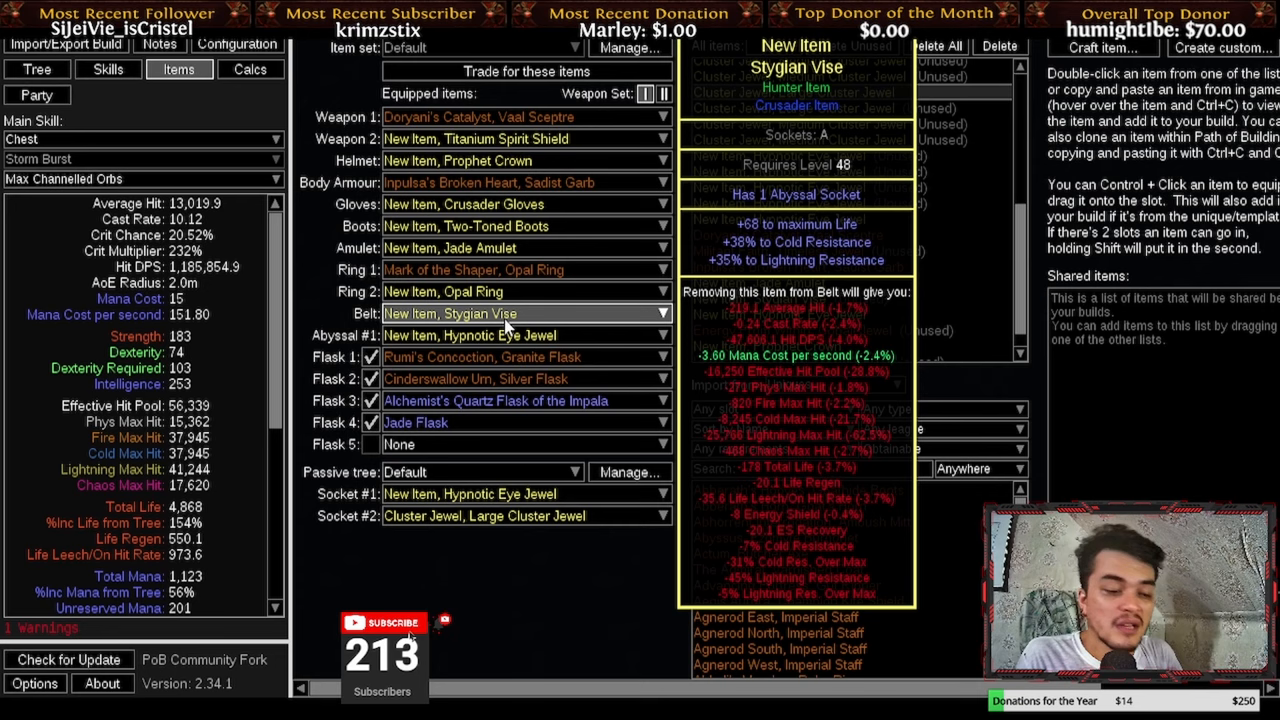
{"action": "mouse_move", "coordinate": [470, 336]}
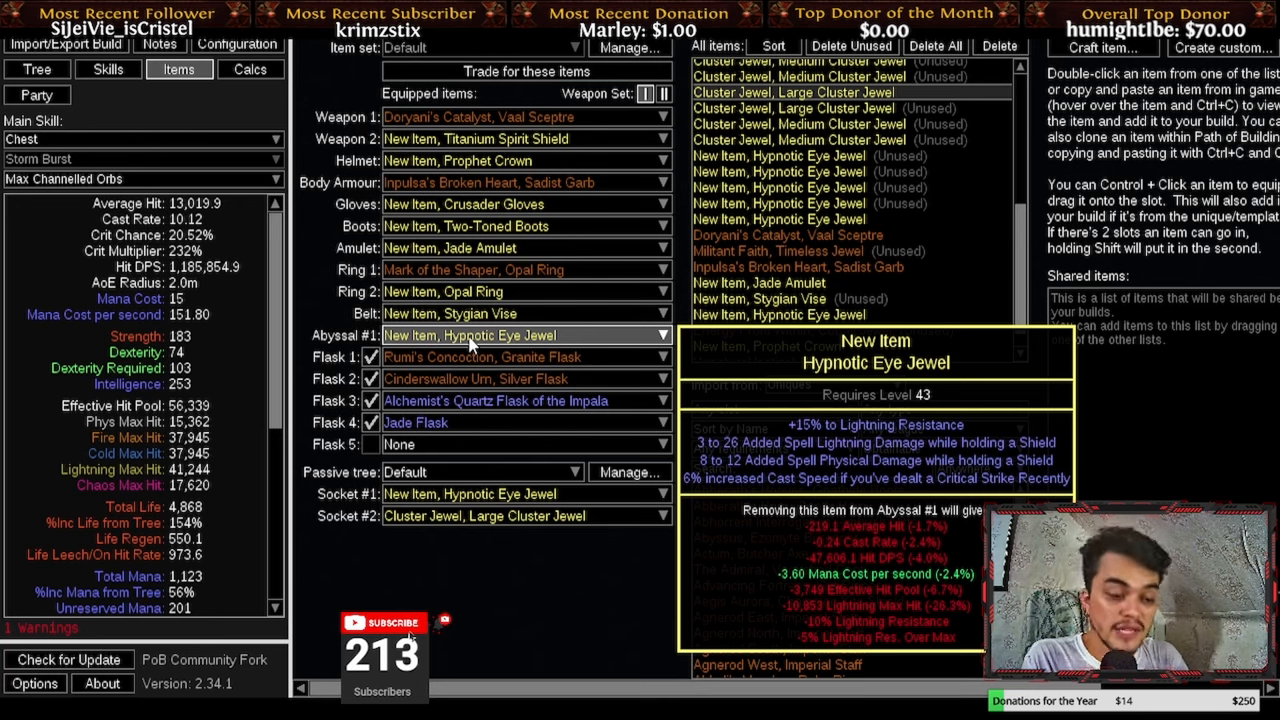
{"action": "mouse_move", "coordinate": [500, 356]}
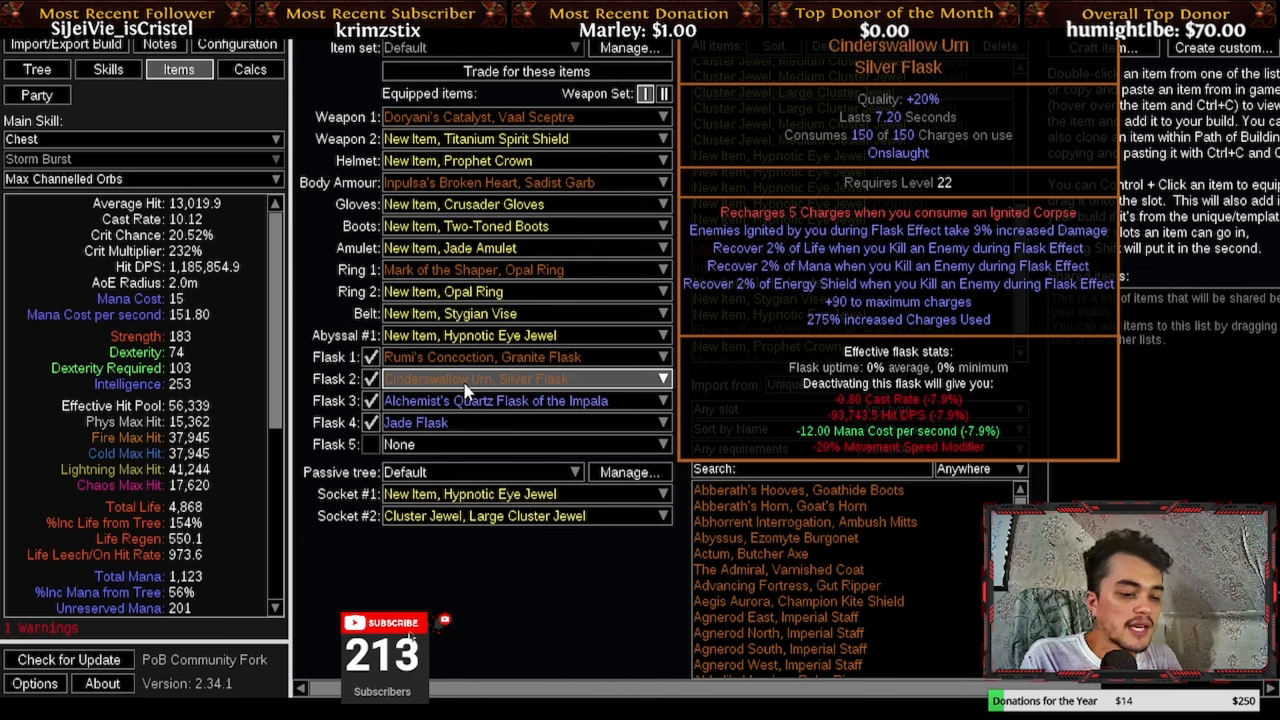
{"action": "mouse_move", "coordinate": [430, 408]}
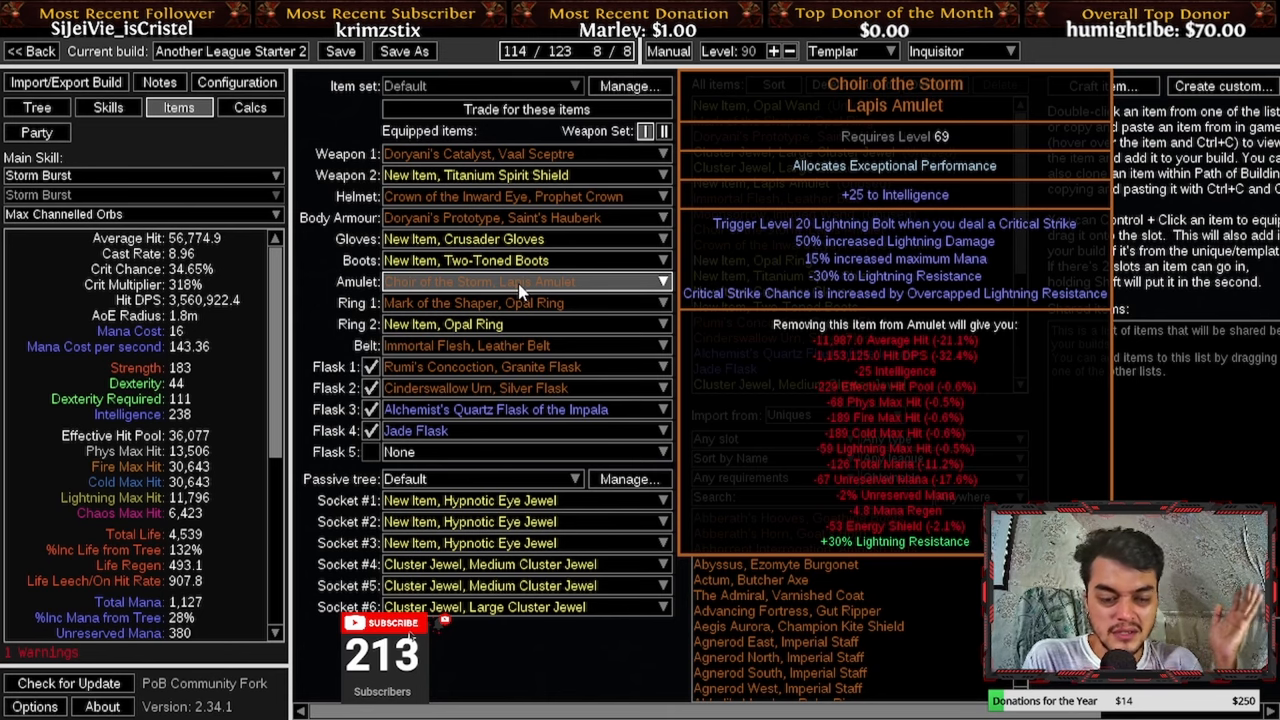
{"action": "mouse_move", "coordinate": [510, 302]}
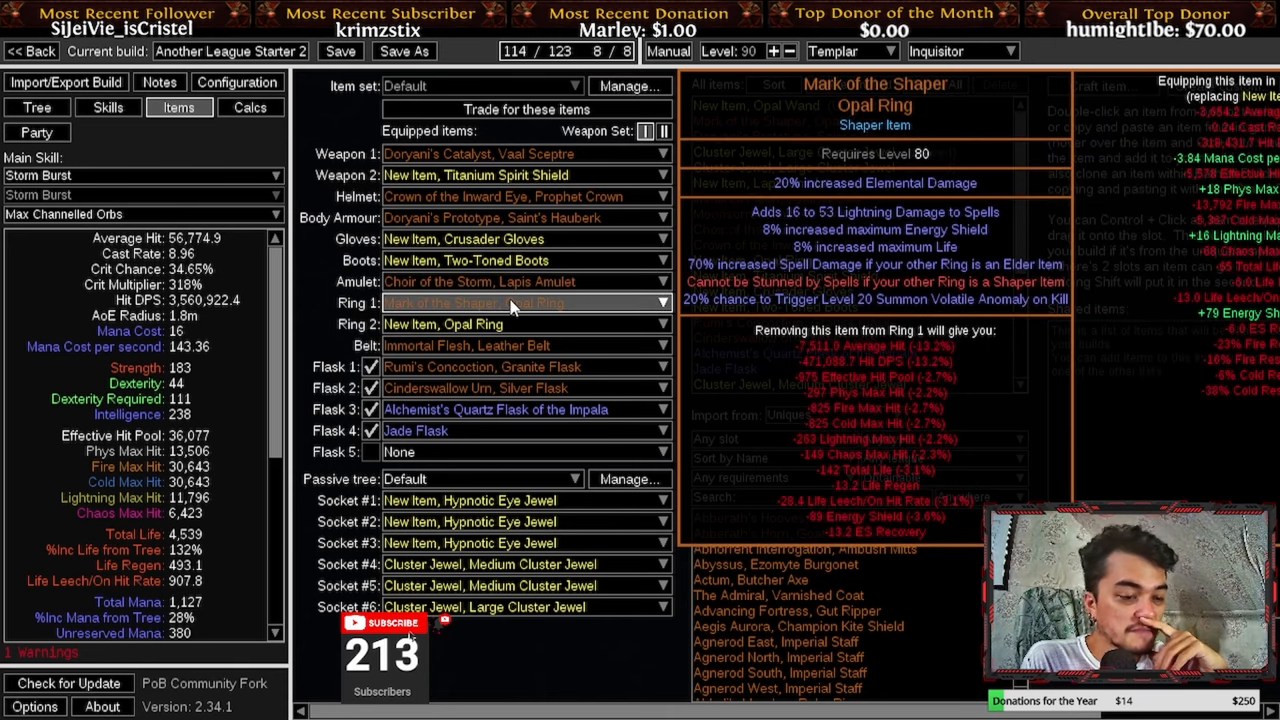
{"action": "mouse_move", "coordinate": [540, 292]}
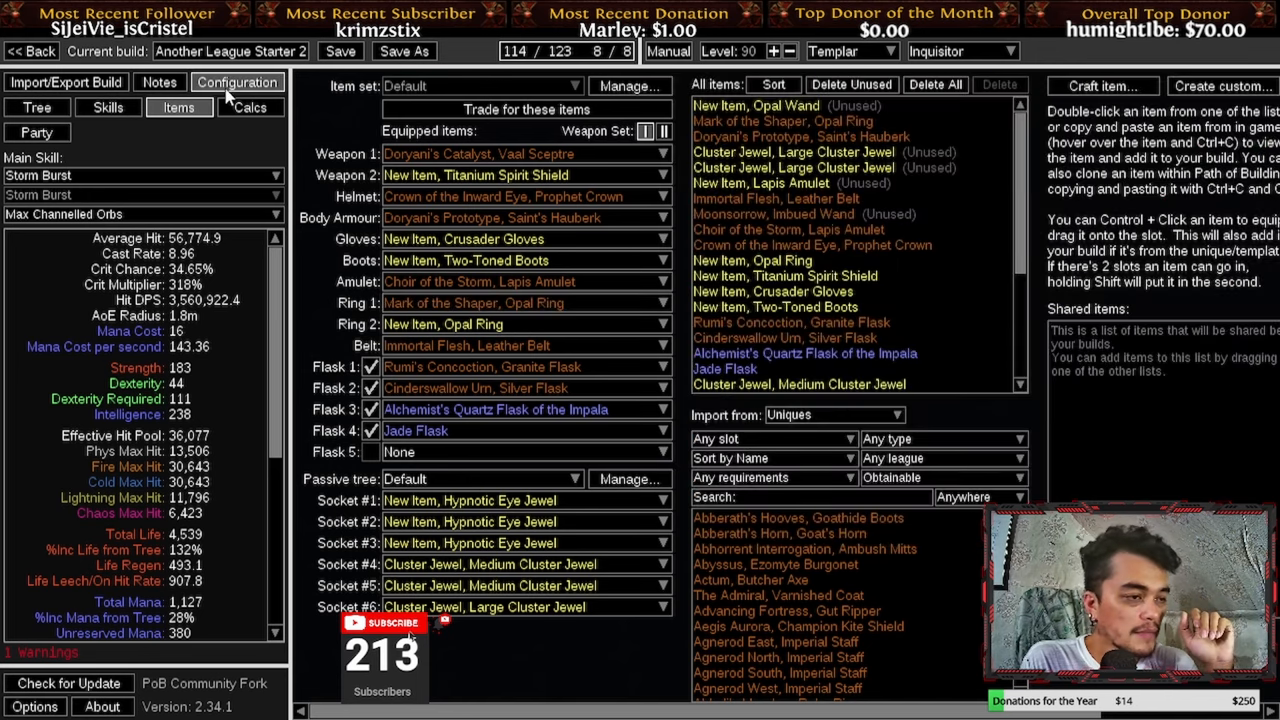
- Enable Fanaticism, raise enemy shock effect to 50 for DPS comparison, then turn Fanaticism back off
{"action": "left_click", "coordinate": [236, 82]}
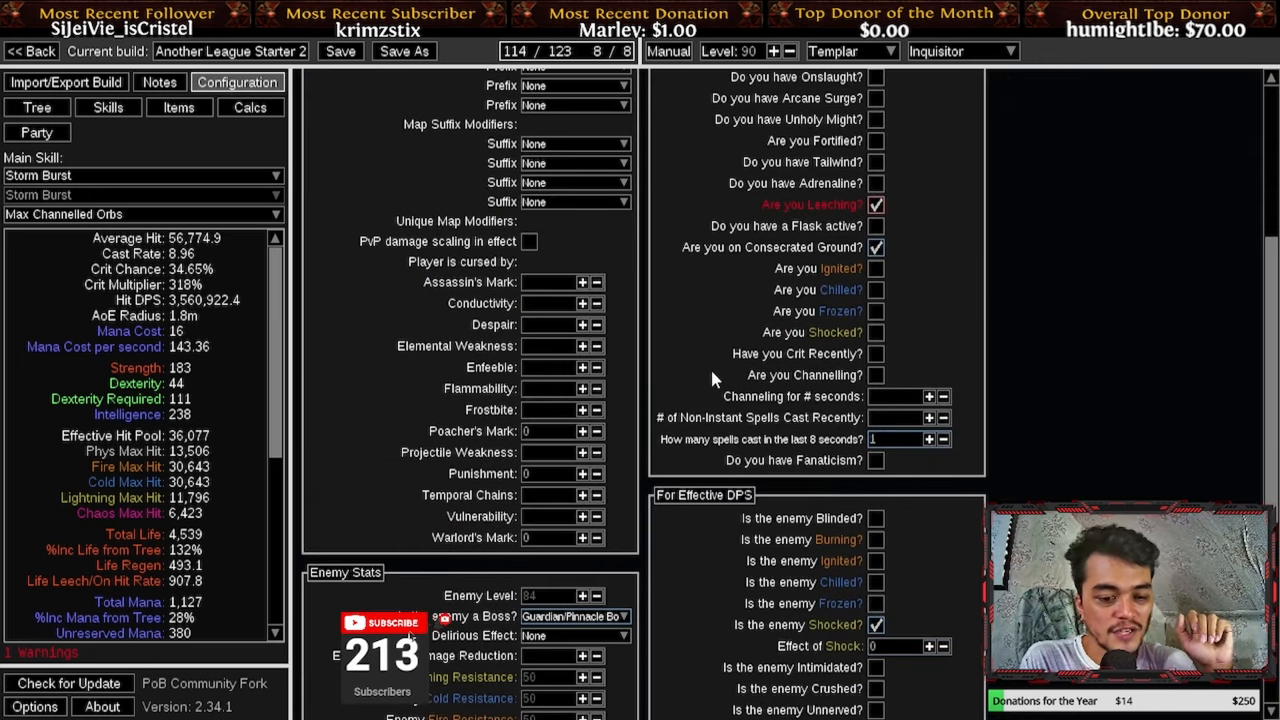
{"action": "scroll", "scroll_direction": "down", "scroll_amount": 3}
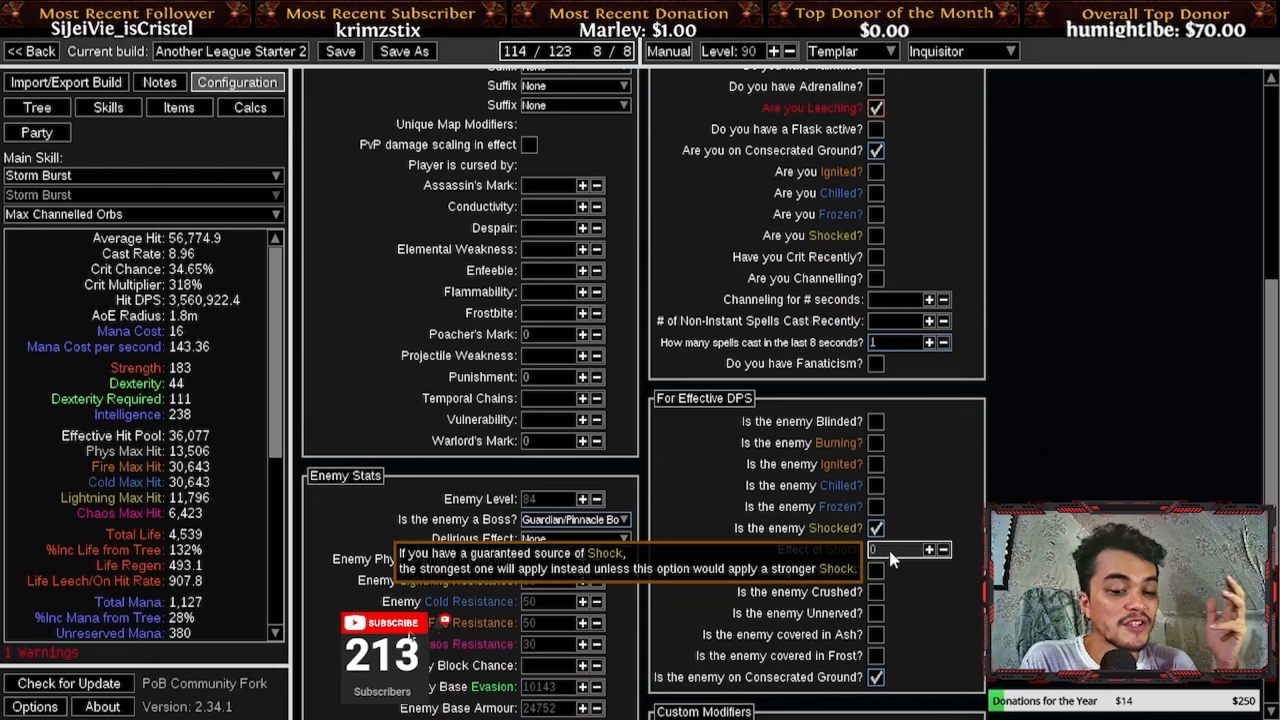
{"action": "mouse_move", "coordinate": [876, 364]}
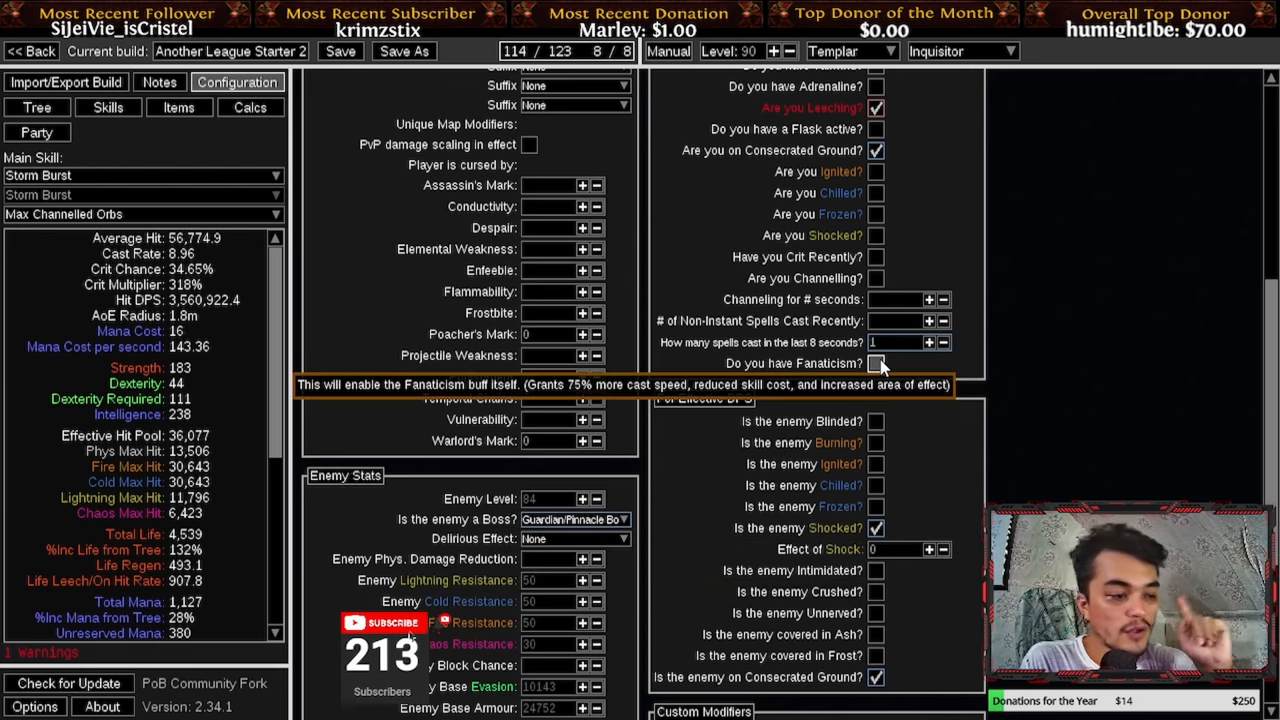
{"action": "left_click", "coordinate": [876, 364]}
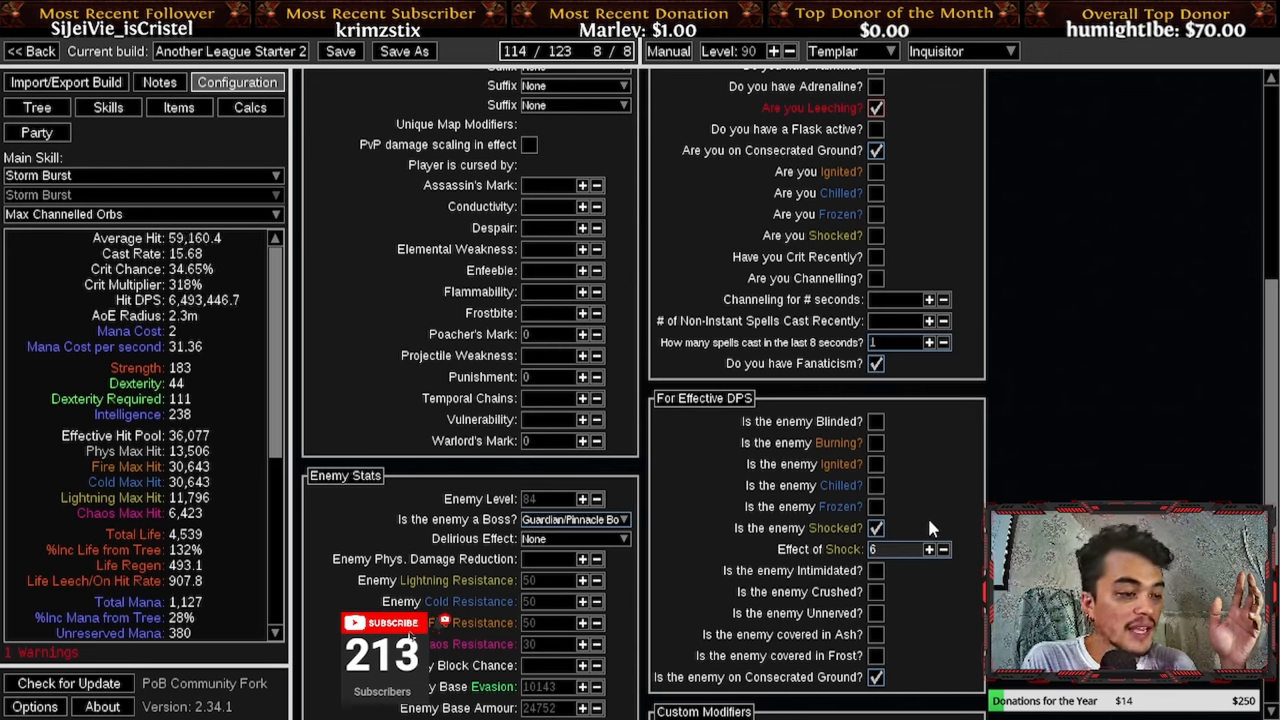
{"action": "left_click", "coordinate": [928, 548]}
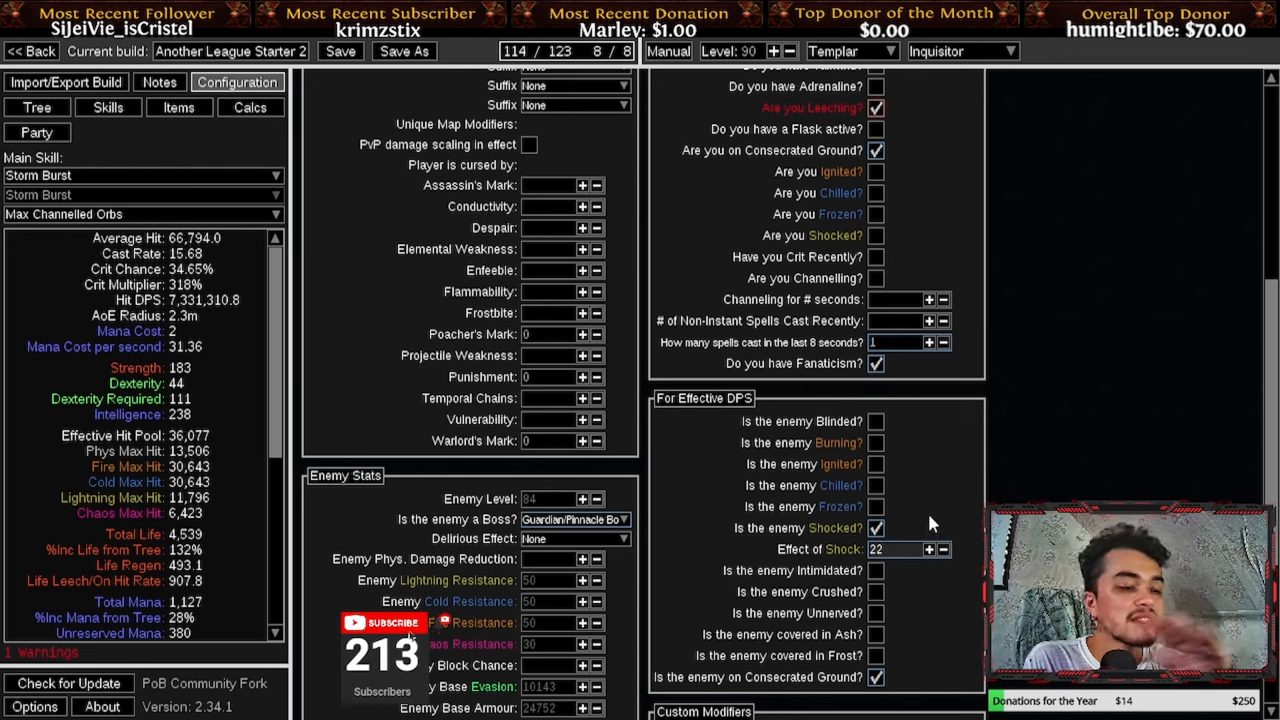
{"action": "left_click", "coordinate": [928, 548]}
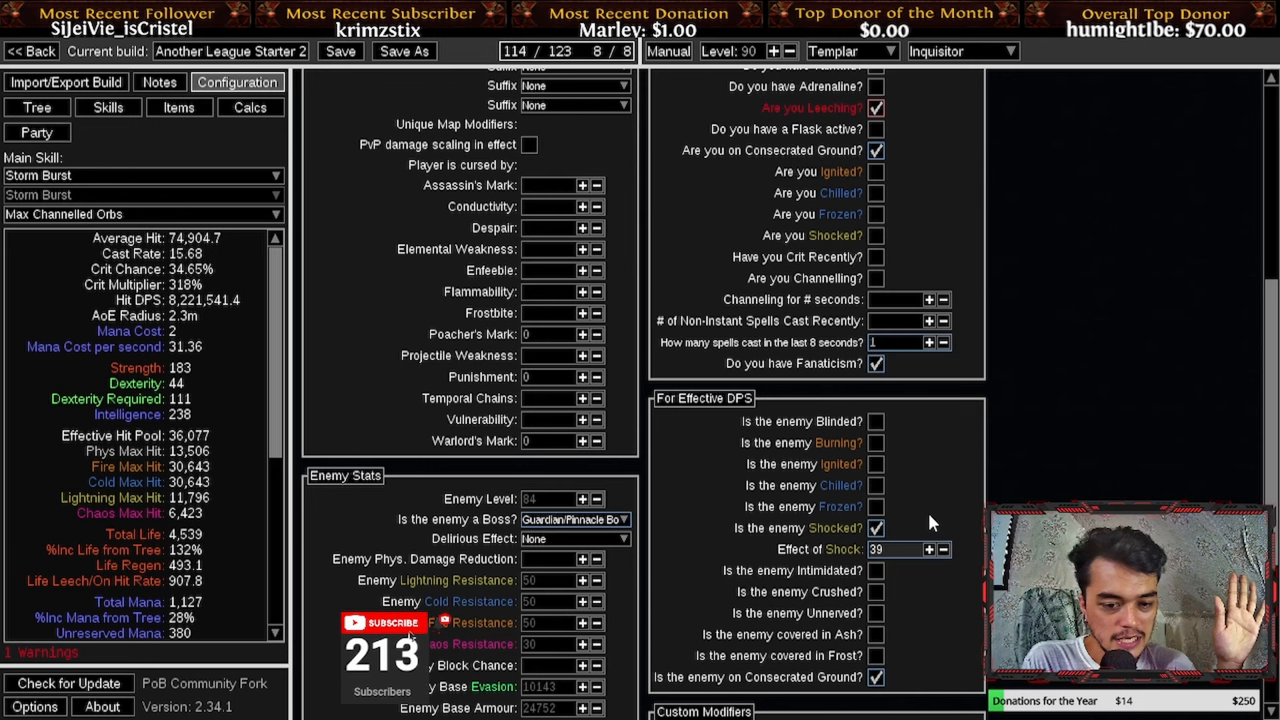
{"action": "left_click", "coordinate": [928, 548]}
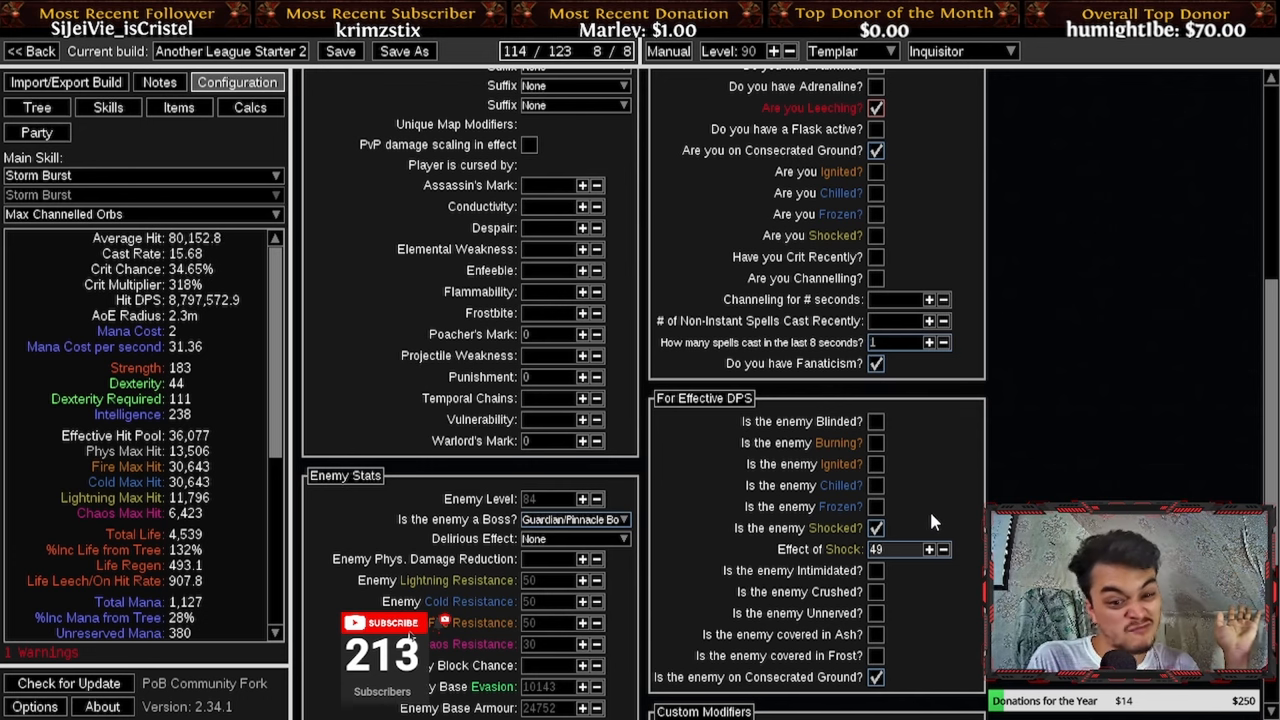
{"action": "left_click", "coordinate": [928, 548]}
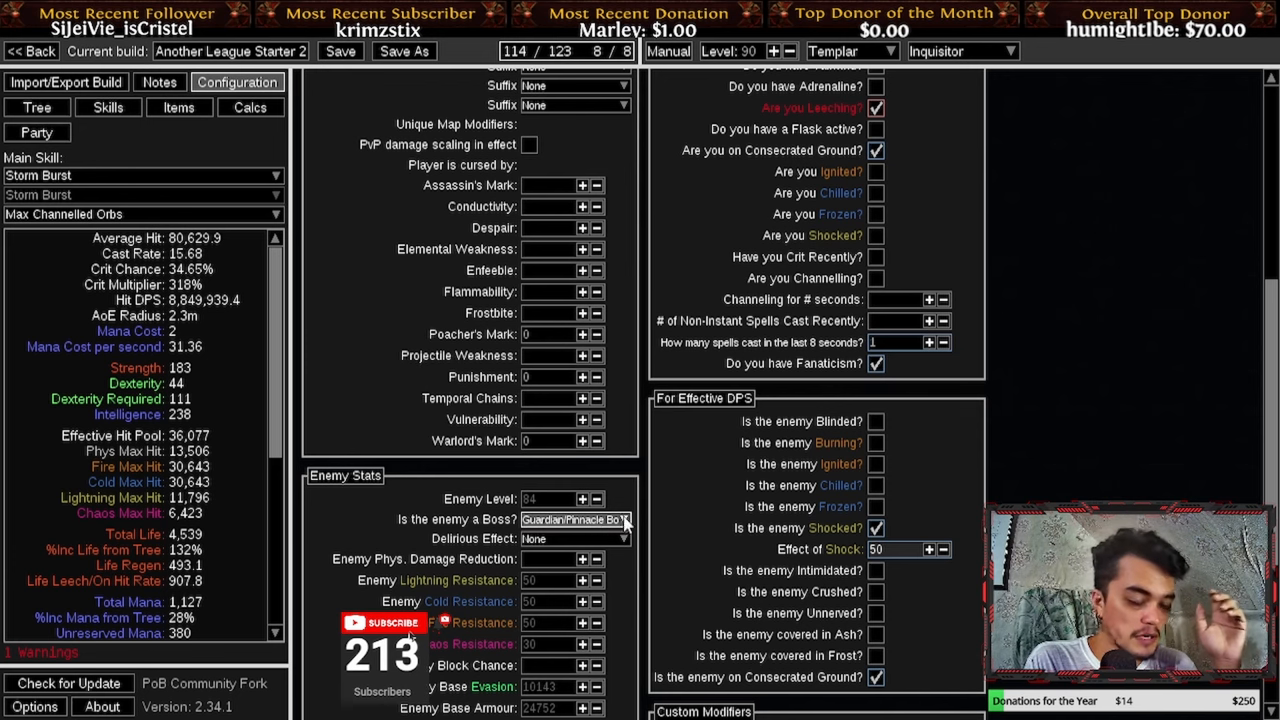
{"action": "mouse_move", "coordinate": [896, 550]}
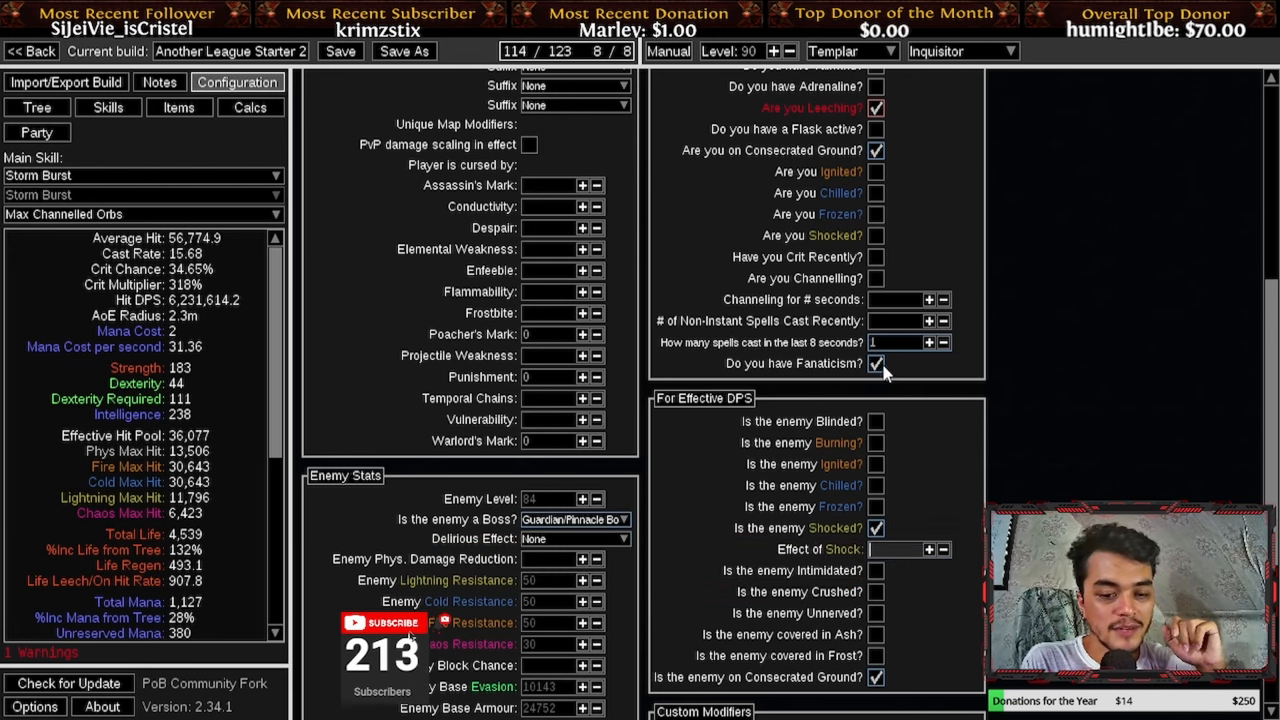
{"action": "left_click", "coordinate": [36, 108]}
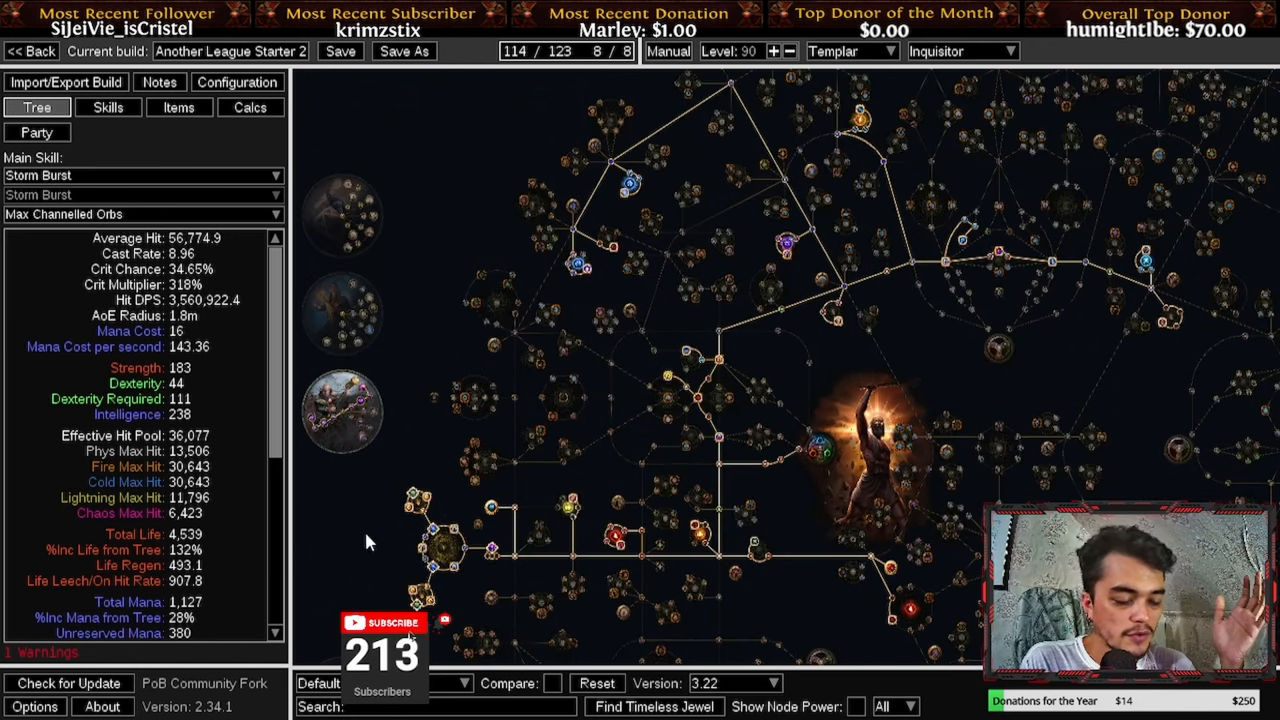
- Zoom into the cluster jewel notables and stat sidebar, then switch to the skill gem groups
{"action": "scroll", "scroll_direction": "up", "scroll_amount": 3}
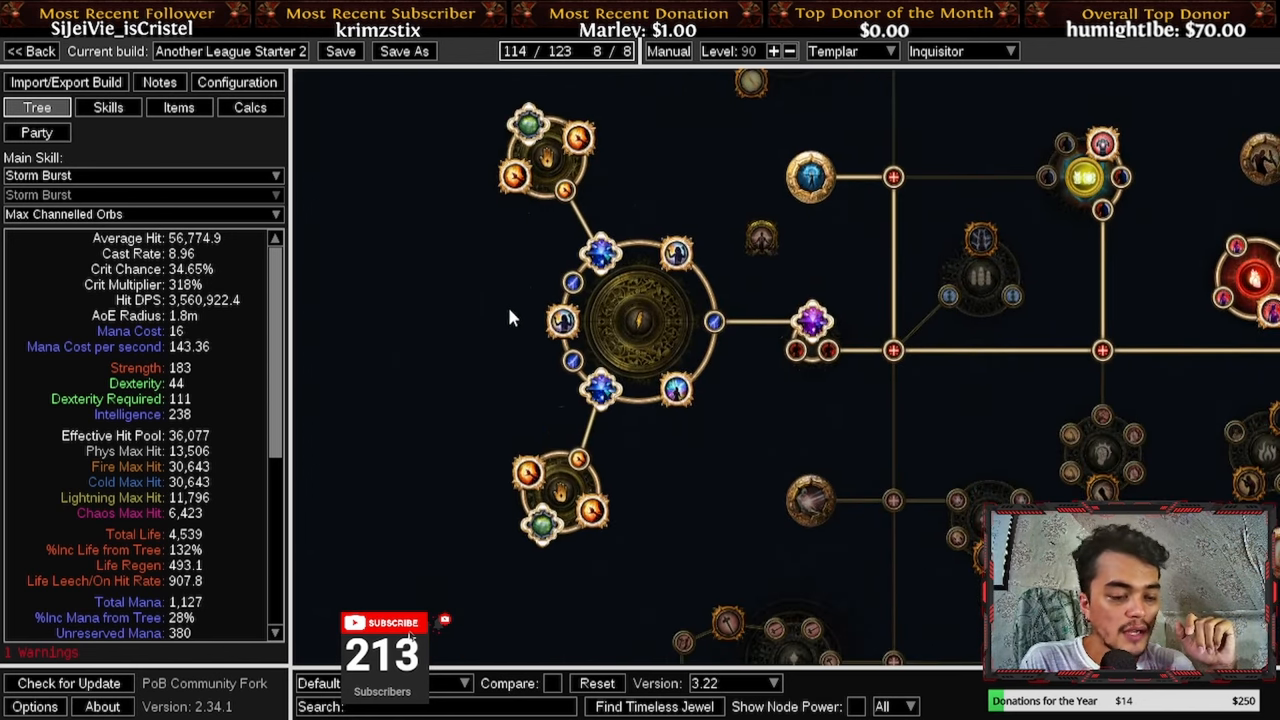
{"action": "mouse_move", "coordinate": [676, 252]}
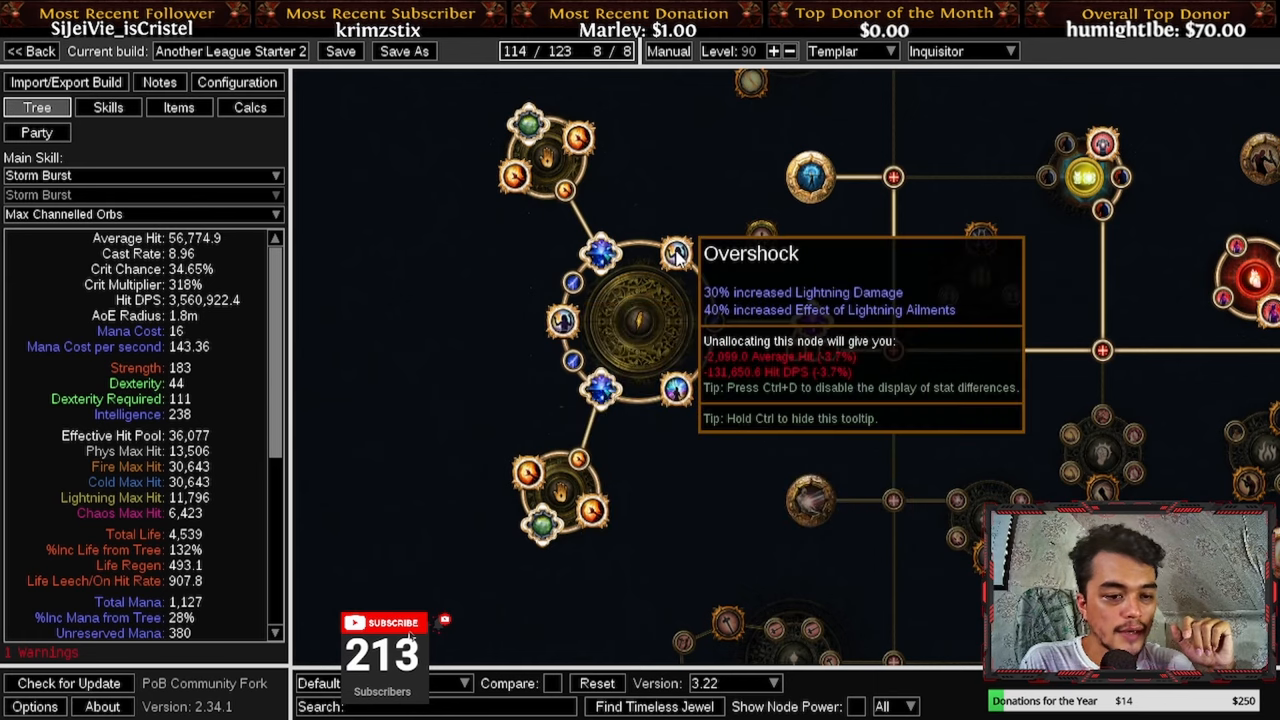
{"action": "mouse_move", "coordinate": [674, 390]}
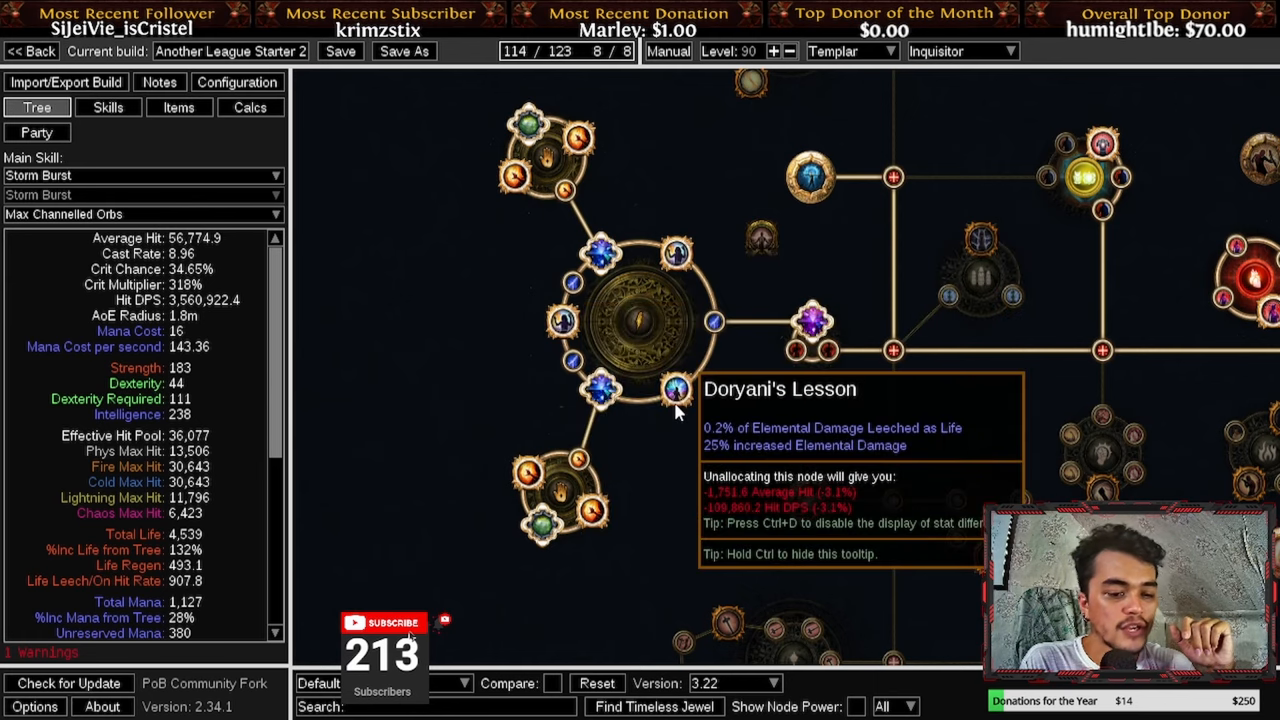
{"action": "mouse_move", "coordinate": [678, 414]}
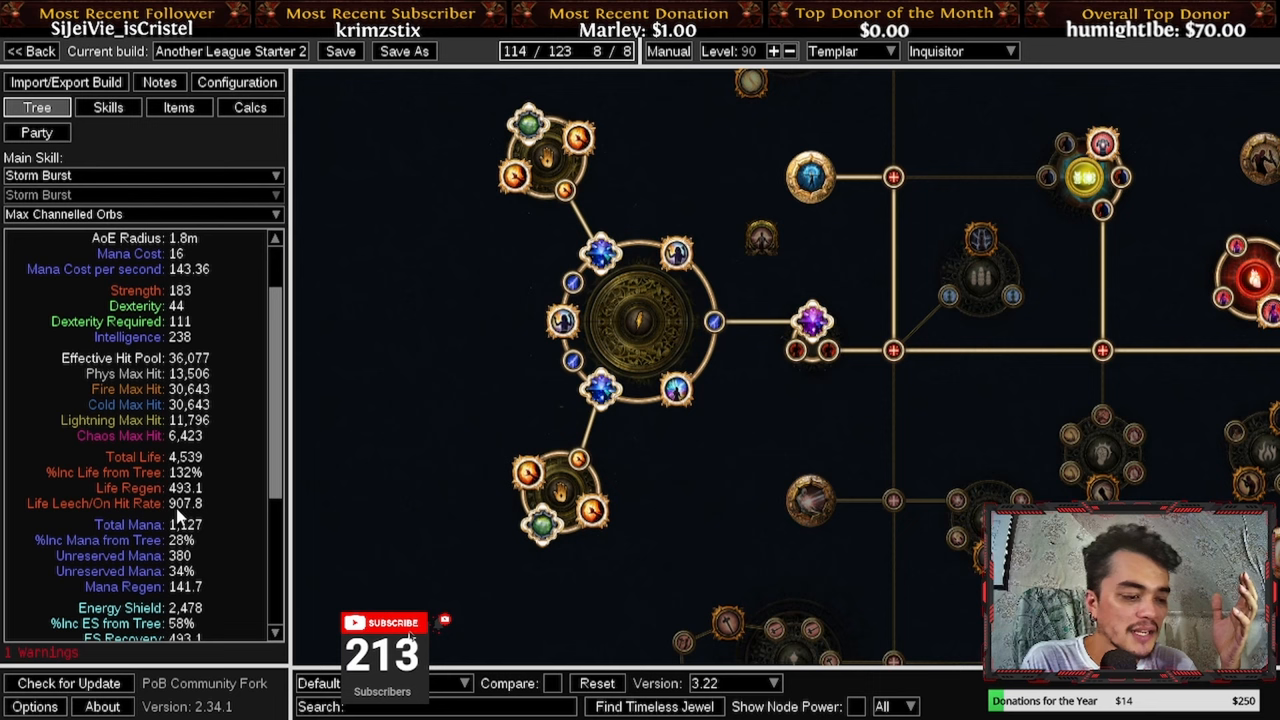
{"action": "scroll", "scroll_direction": "down", "scroll_amount": 3}
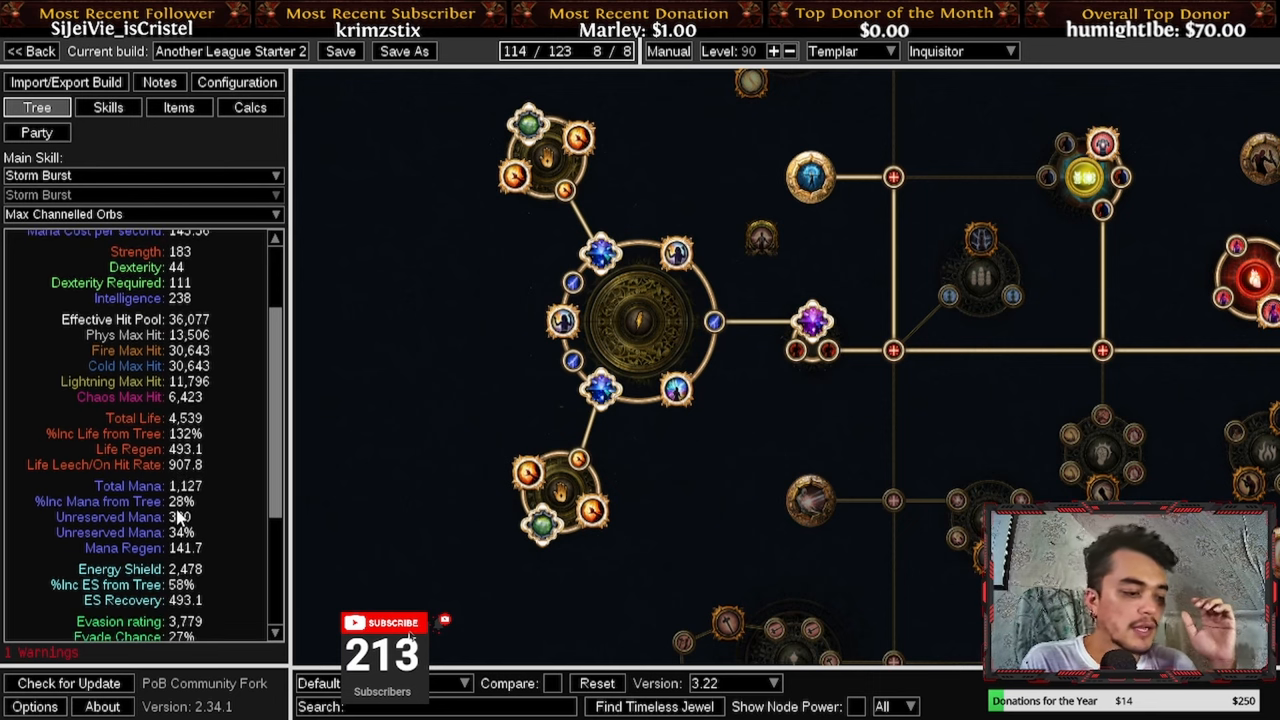
{"action": "scroll", "scroll_direction": "down", "scroll_amount": 3}
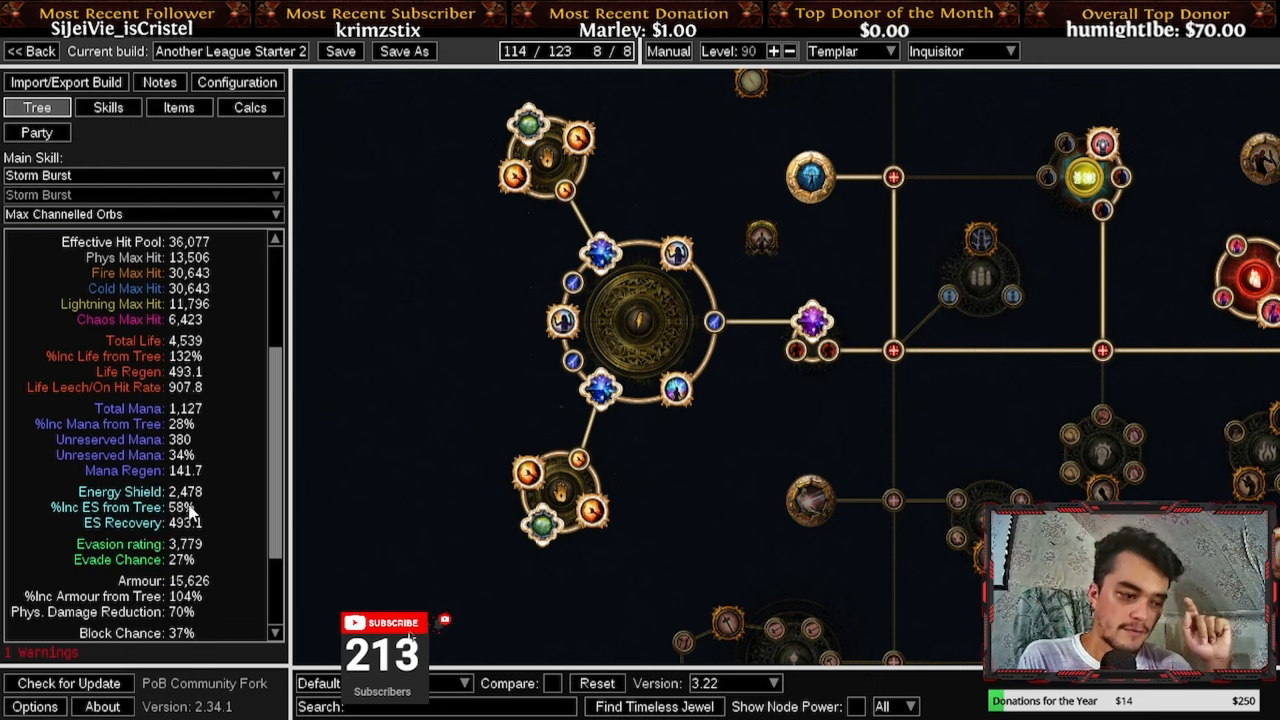
{"action": "mouse_move", "coordinate": [660, 268]}
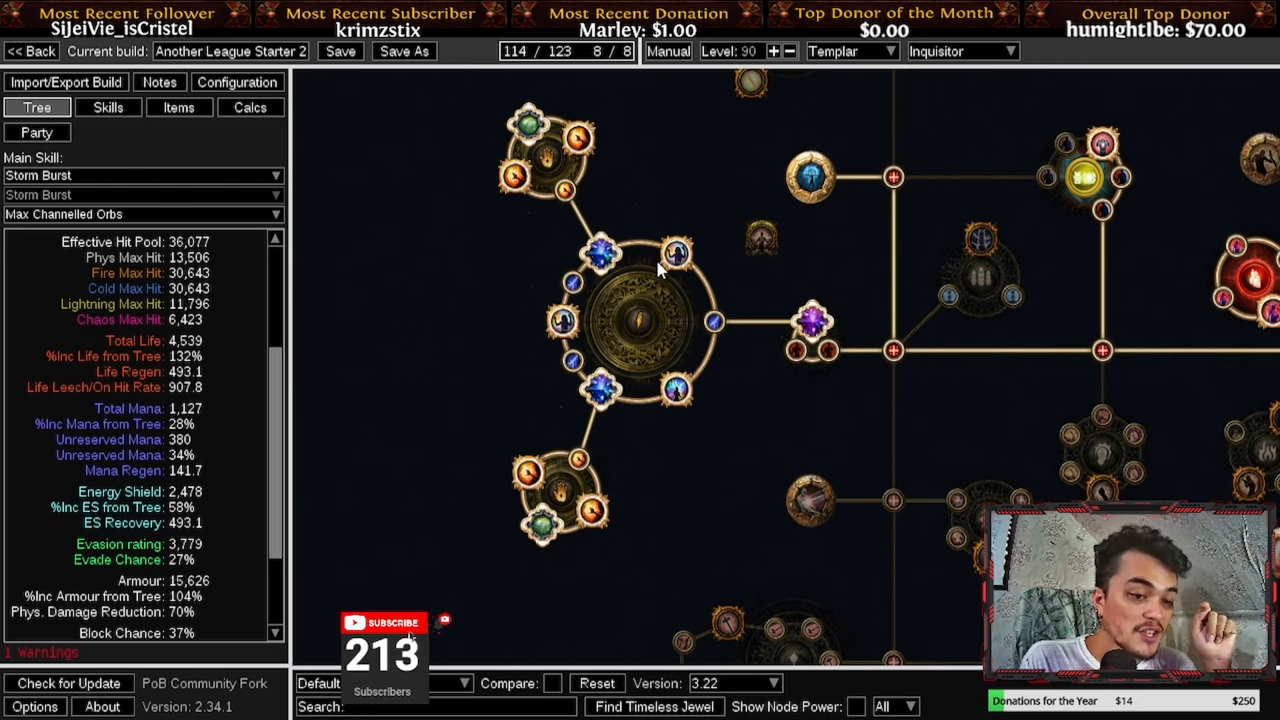
{"action": "mouse_move", "coordinate": [564, 320]}
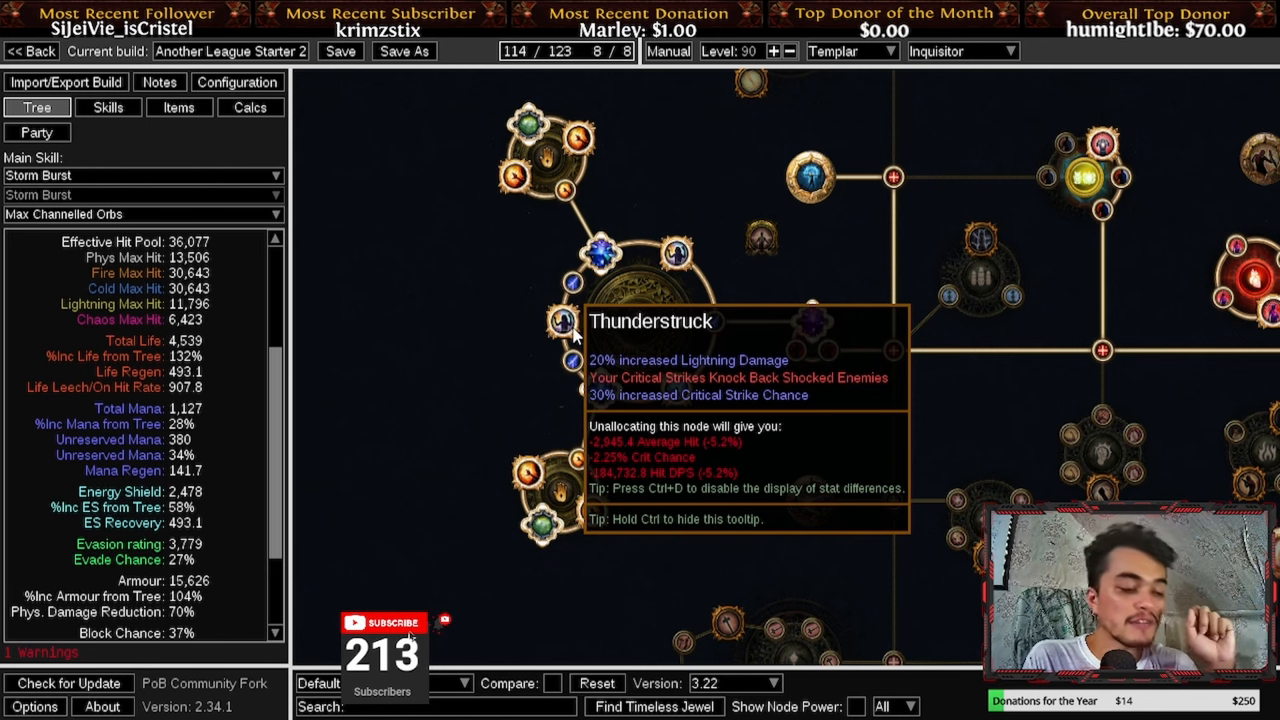
{"action": "mouse_move", "coordinate": [360, 424]}
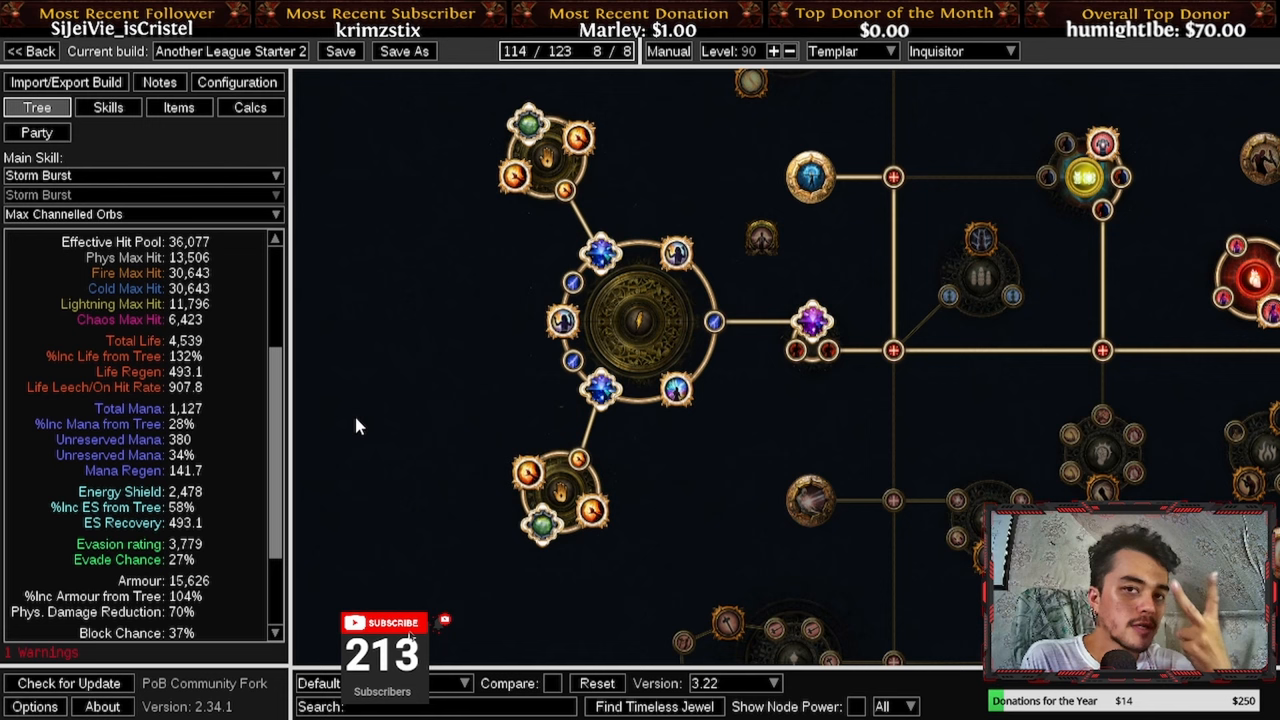
{"action": "mouse_move", "coordinate": [464, 404]}
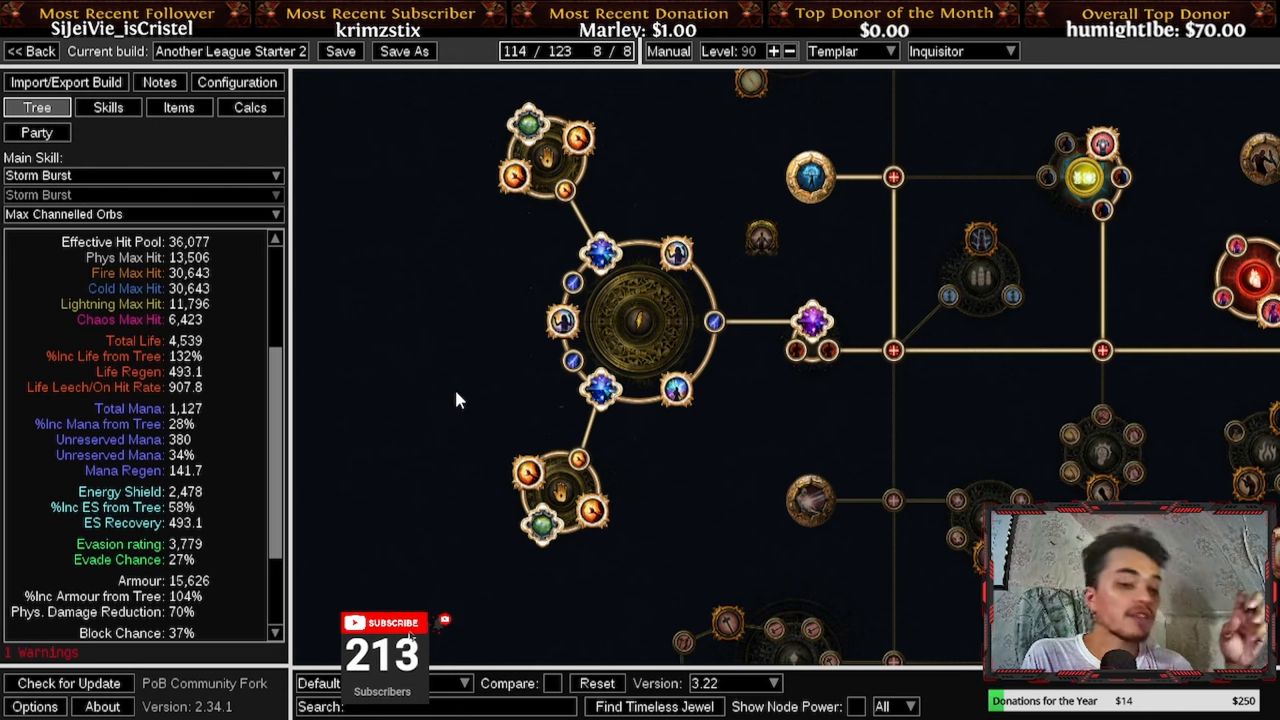
{"action": "left_click", "coordinate": [108, 108]}
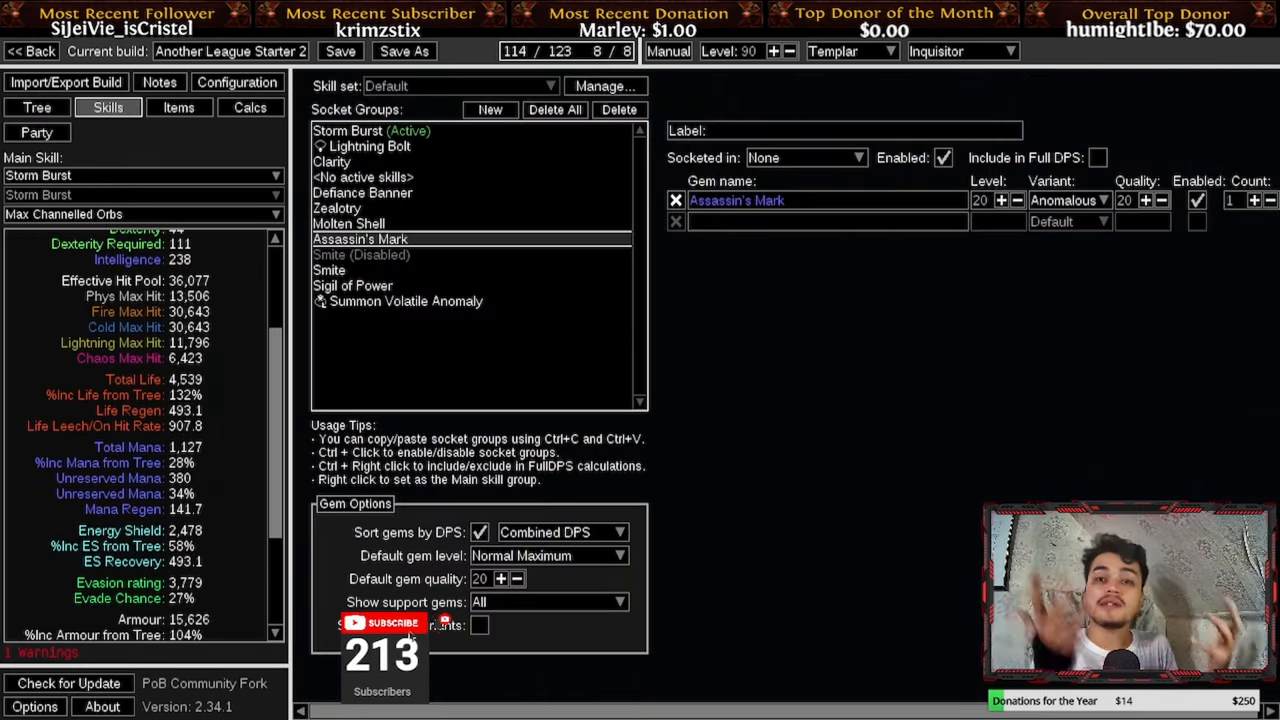